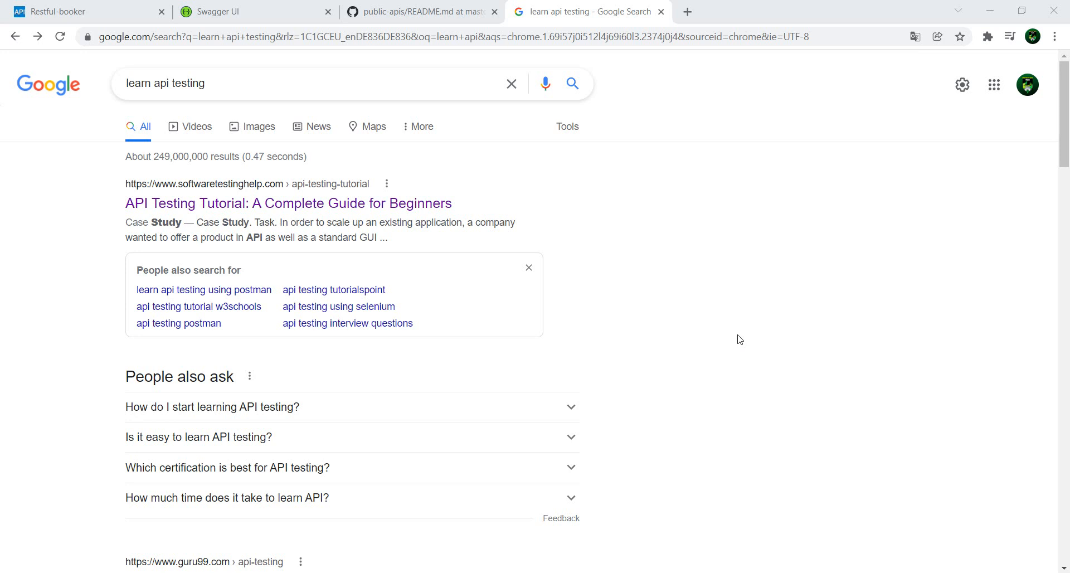
Skim the softwaretestinghelp API Testing Tutorial list, then switch to the Restful-booker docs tab.
scroll(down, 3)
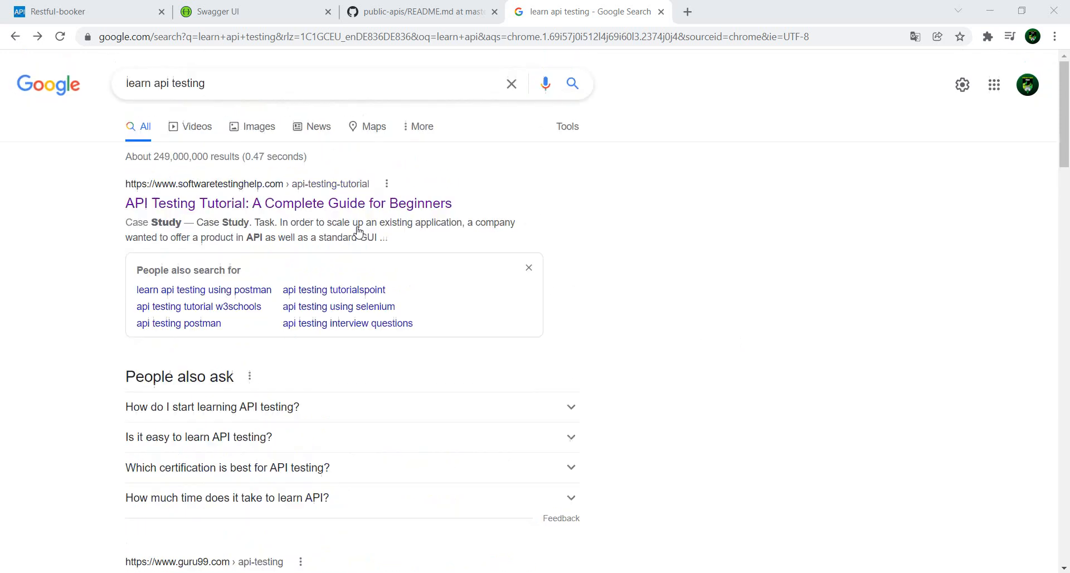
click(288, 202)
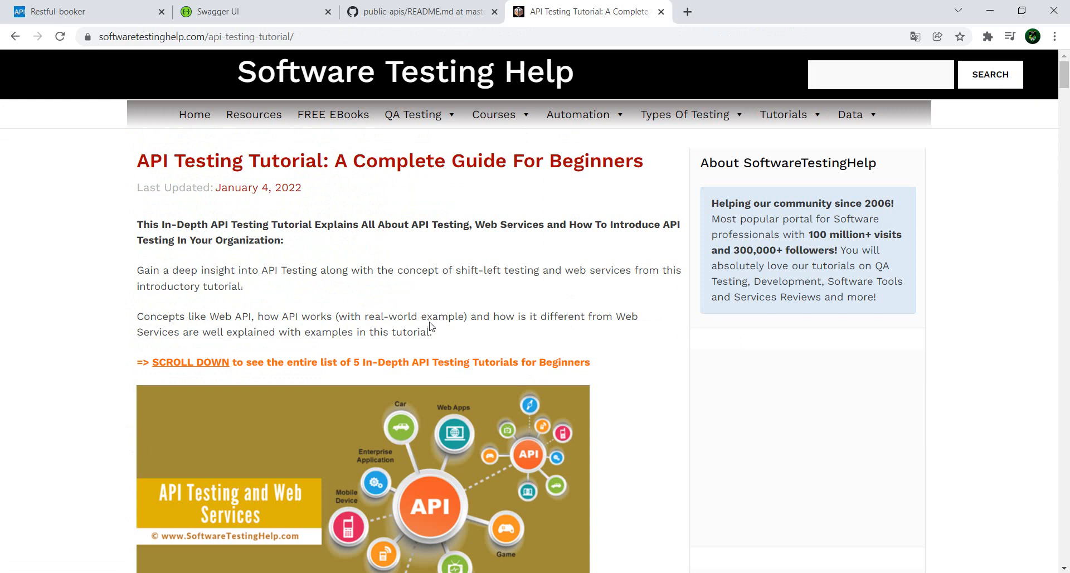
scroll(down, 3)
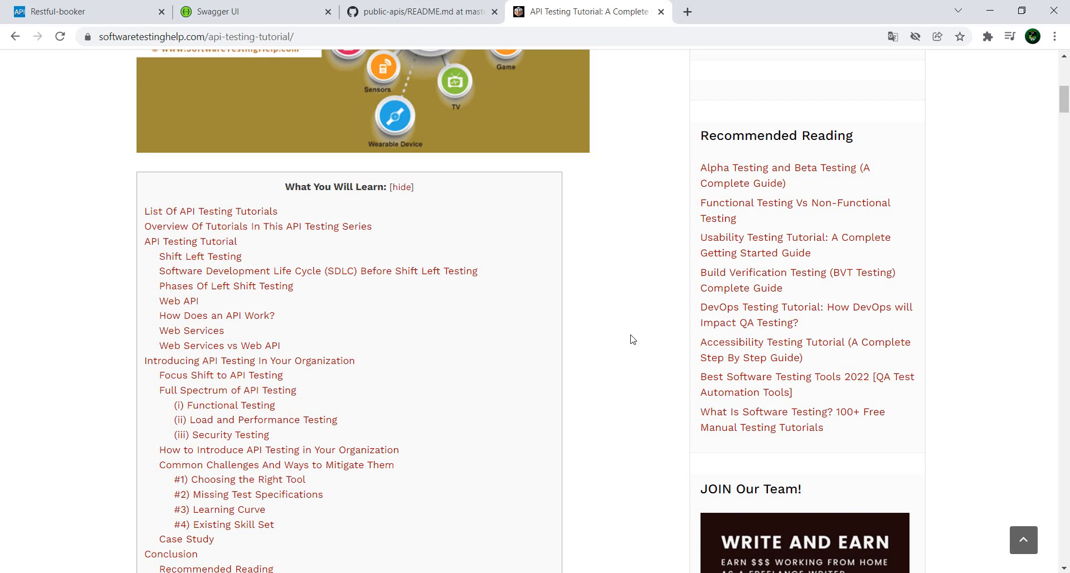
mouse_move(626, 320)
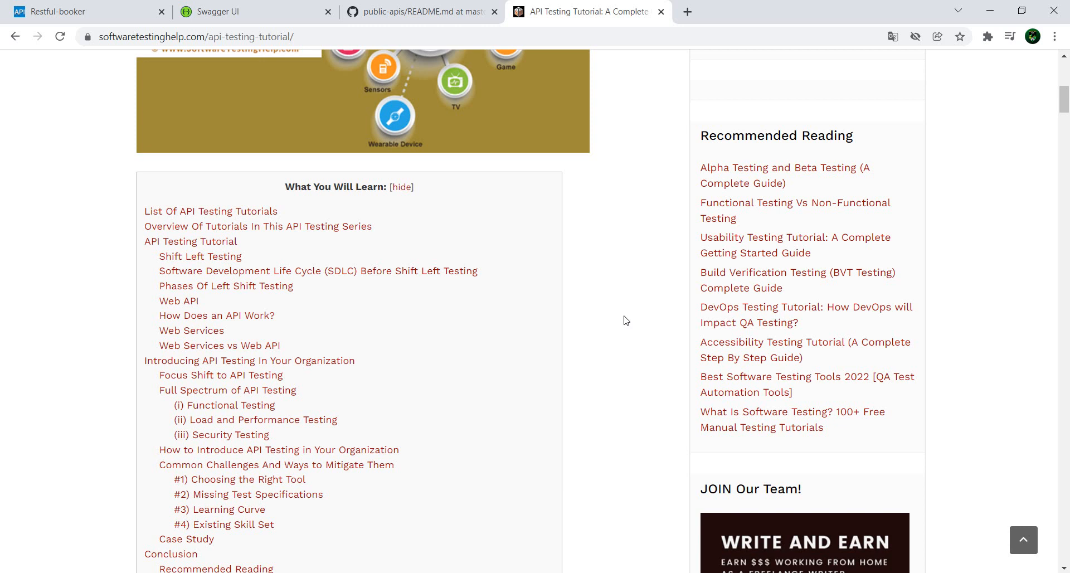
scroll(down, 3)
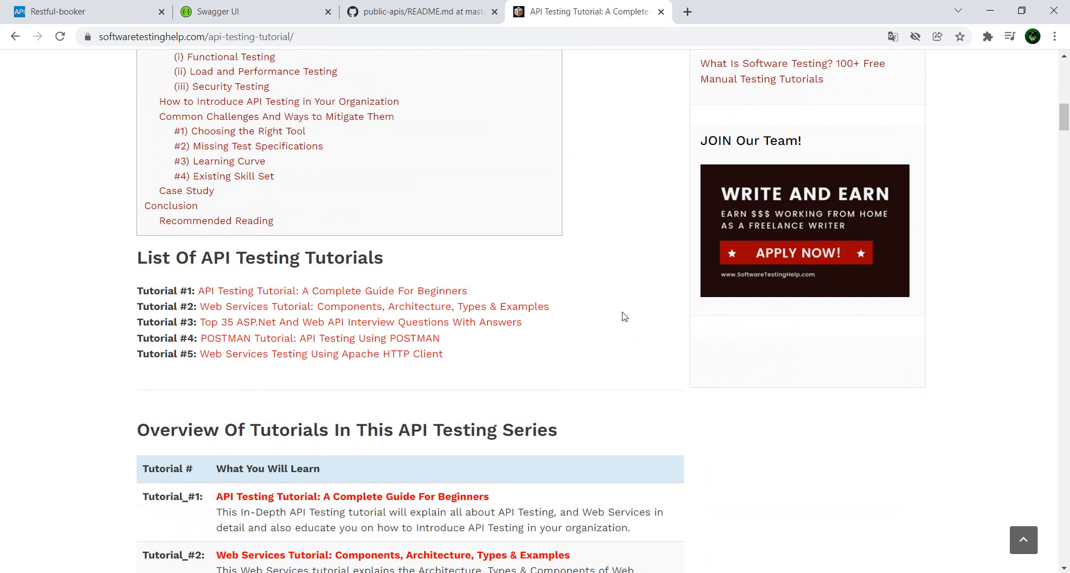
mouse_move(547, 406)
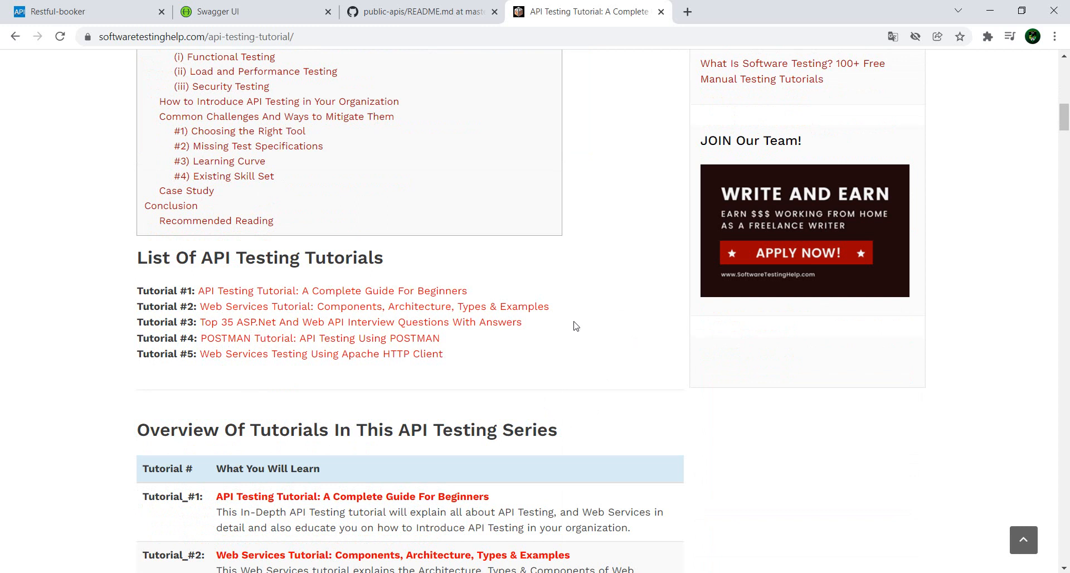
mouse_move(575, 327)
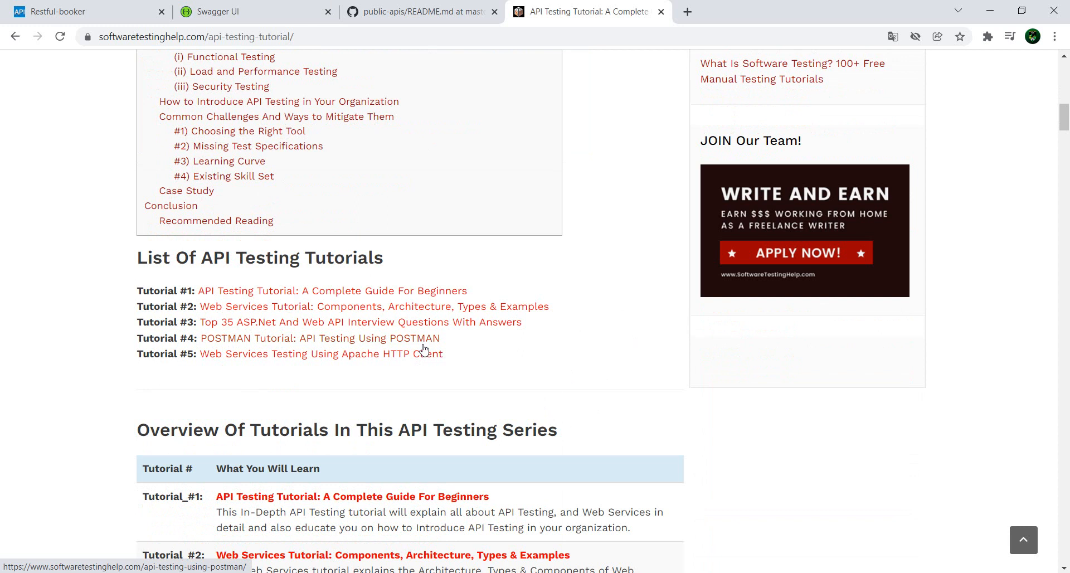
mouse_move(610, 349)
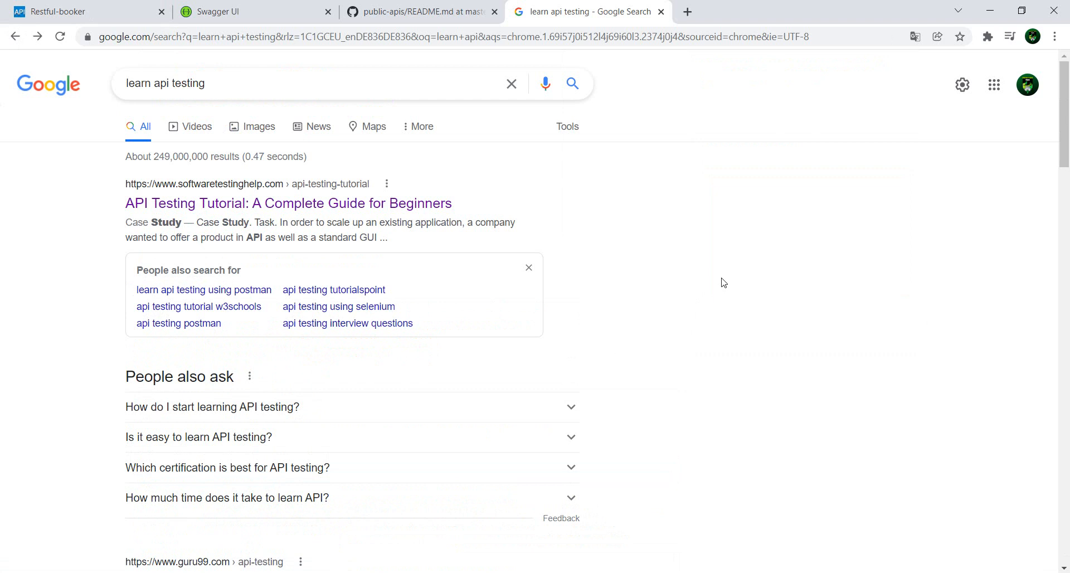
mouse_move(559, 307)
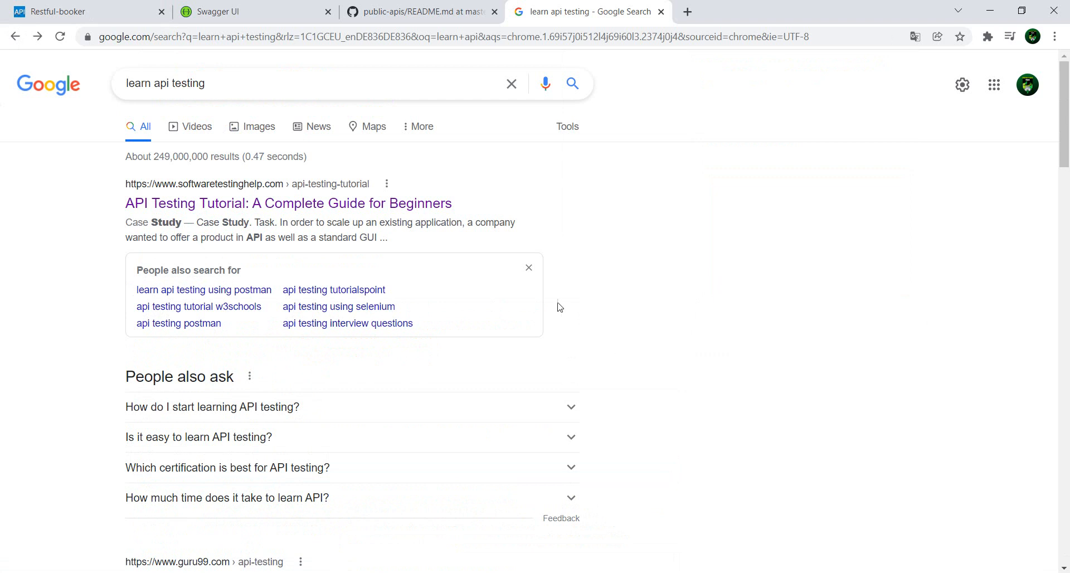
click(82, 11)
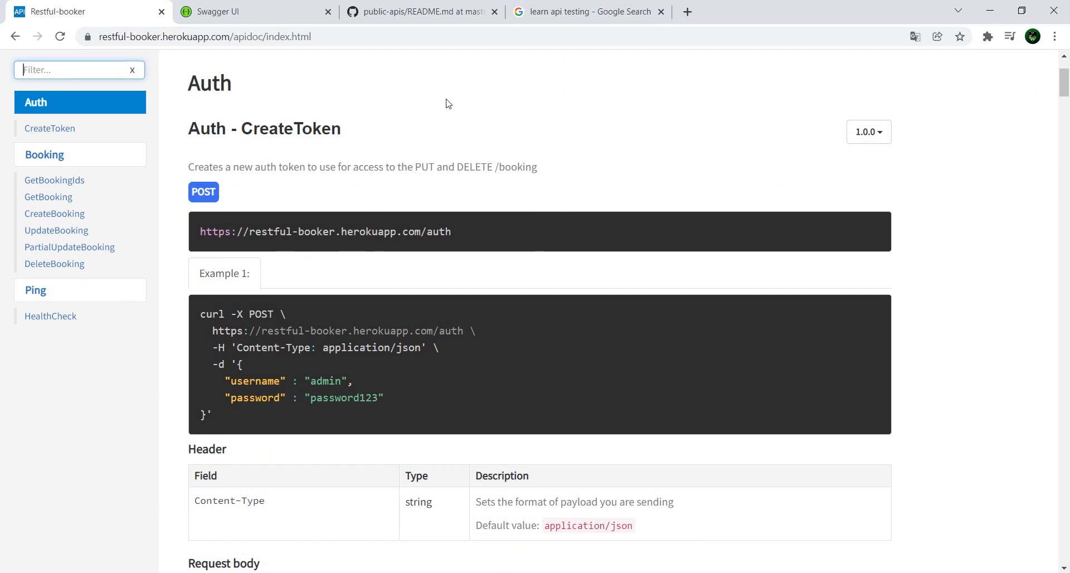
Jump to the GetBookingIds endpoint section from the Restful-booker docs sidebar.
click(68, 70)
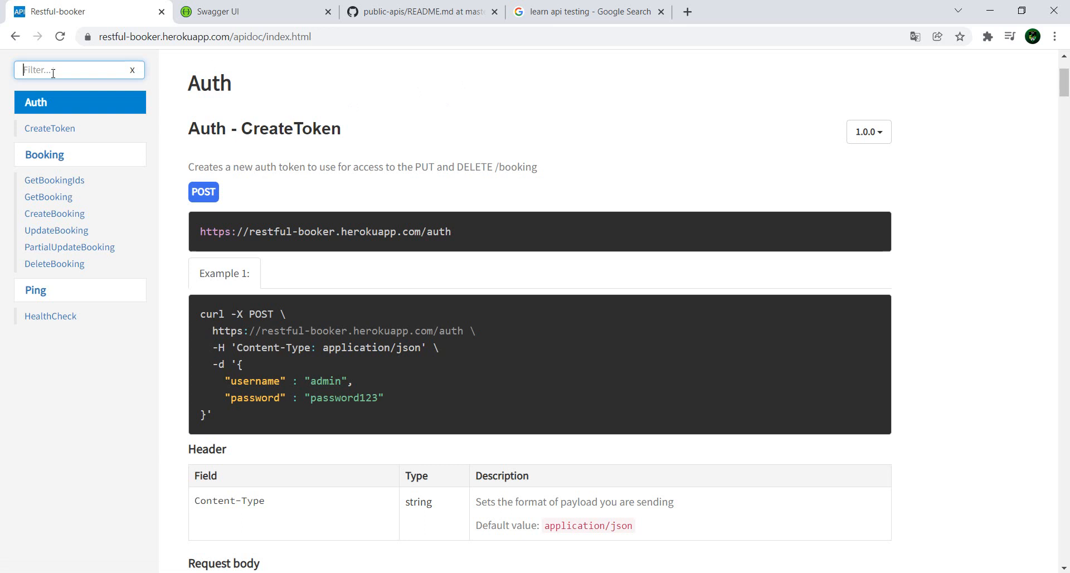
mouse_move(55, 103)
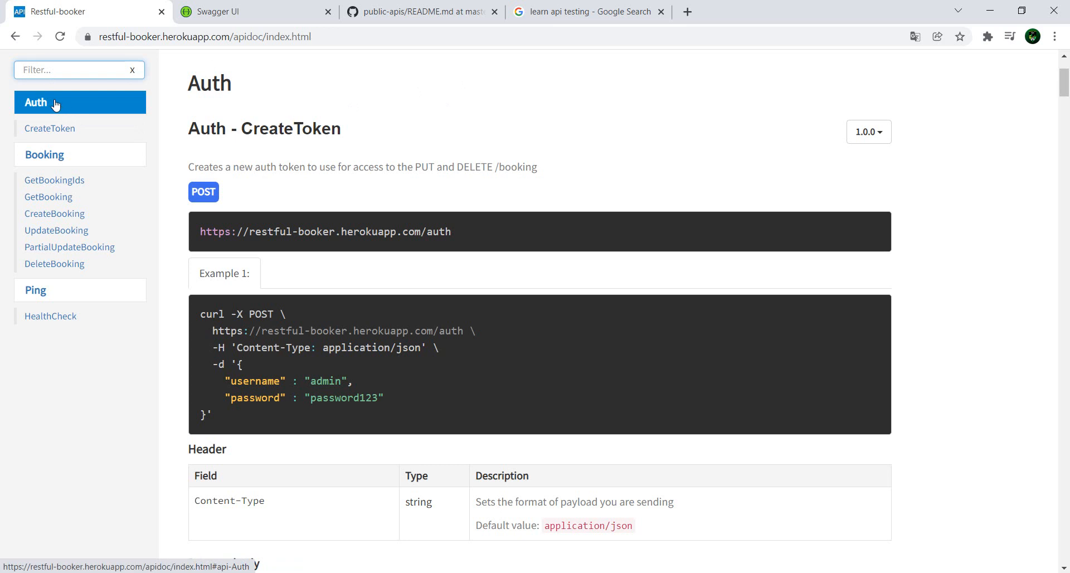
mouse_move(60, 169)
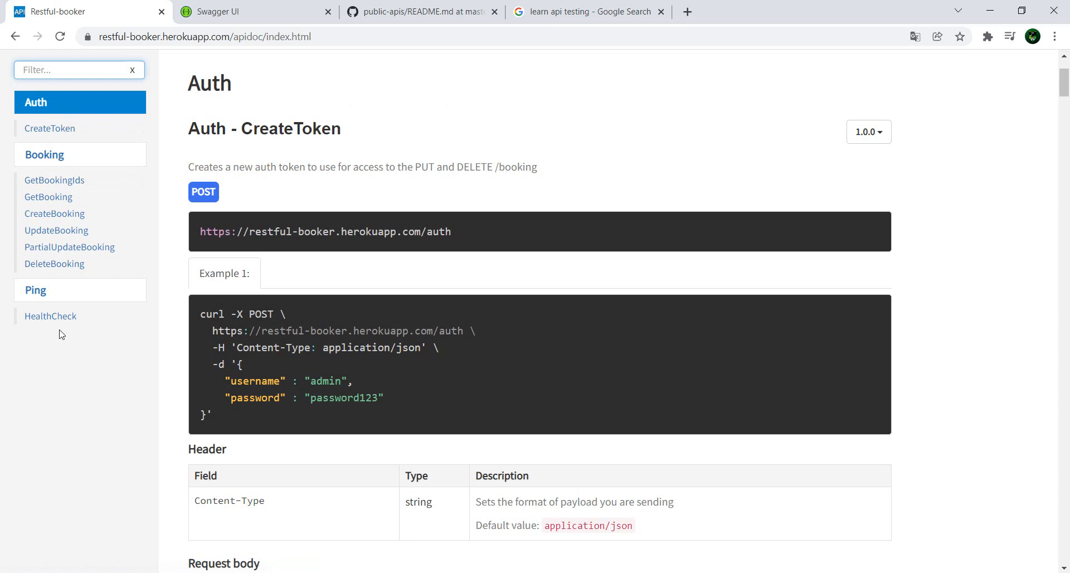
mouse_move(55, 264)
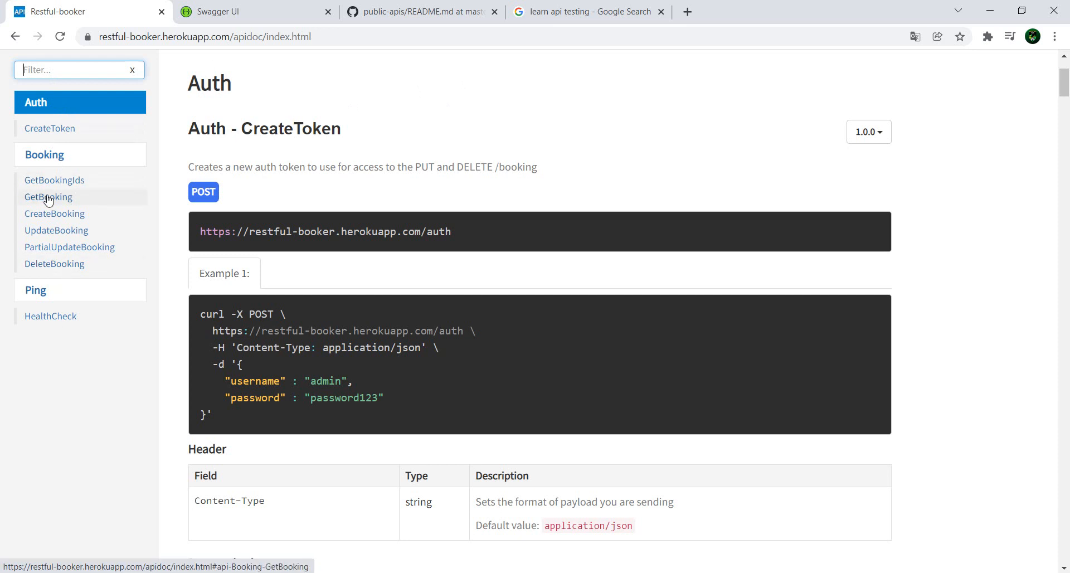
click(54, 180)
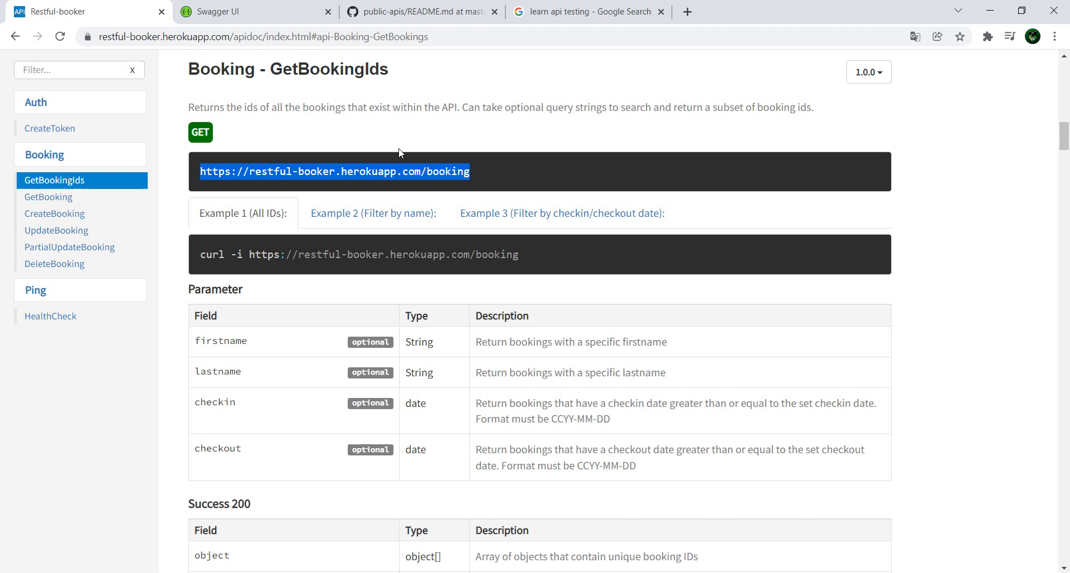
click(373, 213)
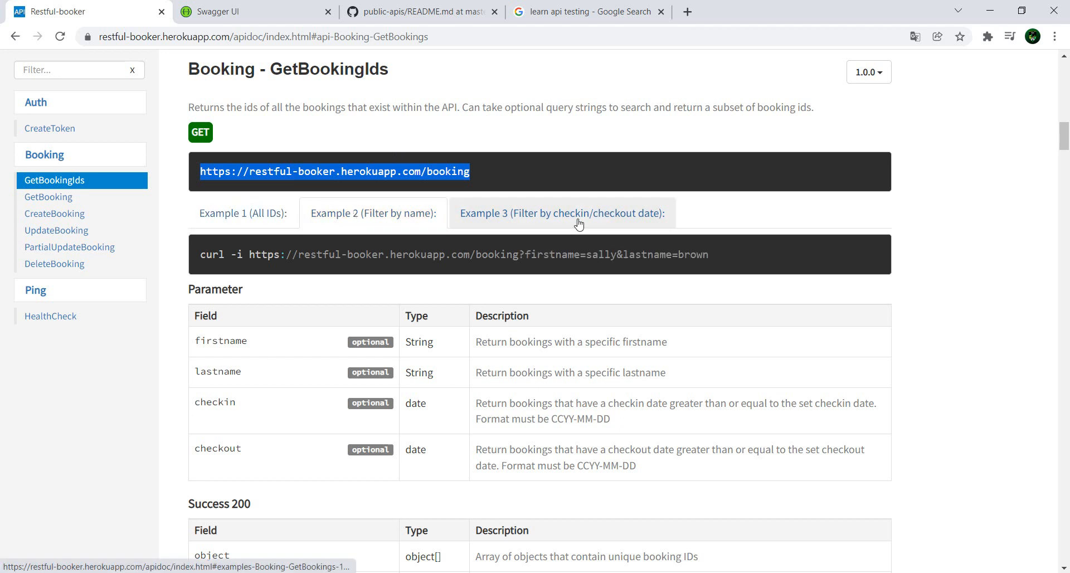
click(243, 213)
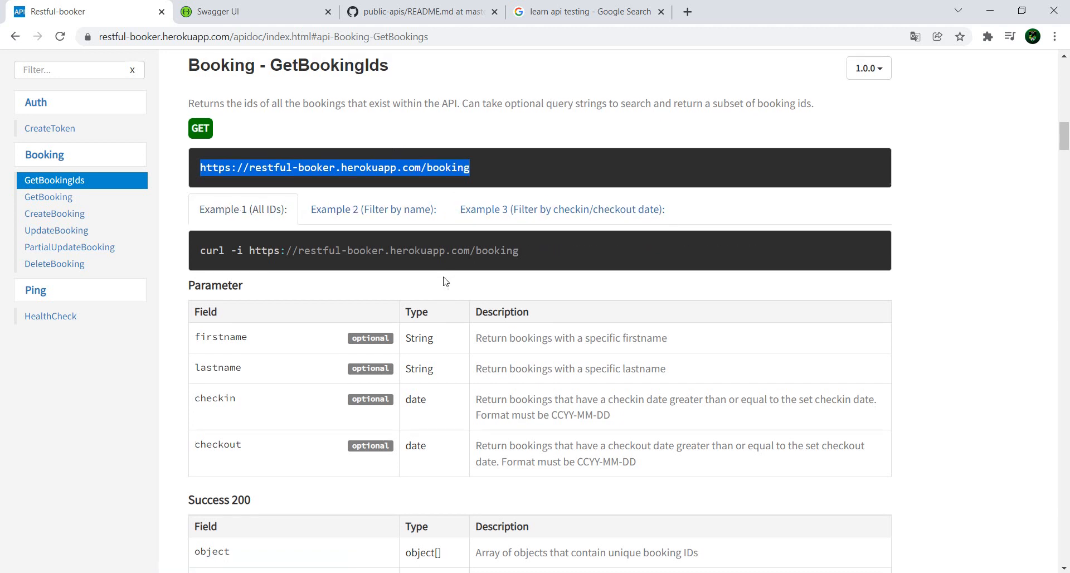
scroll(down, 3)
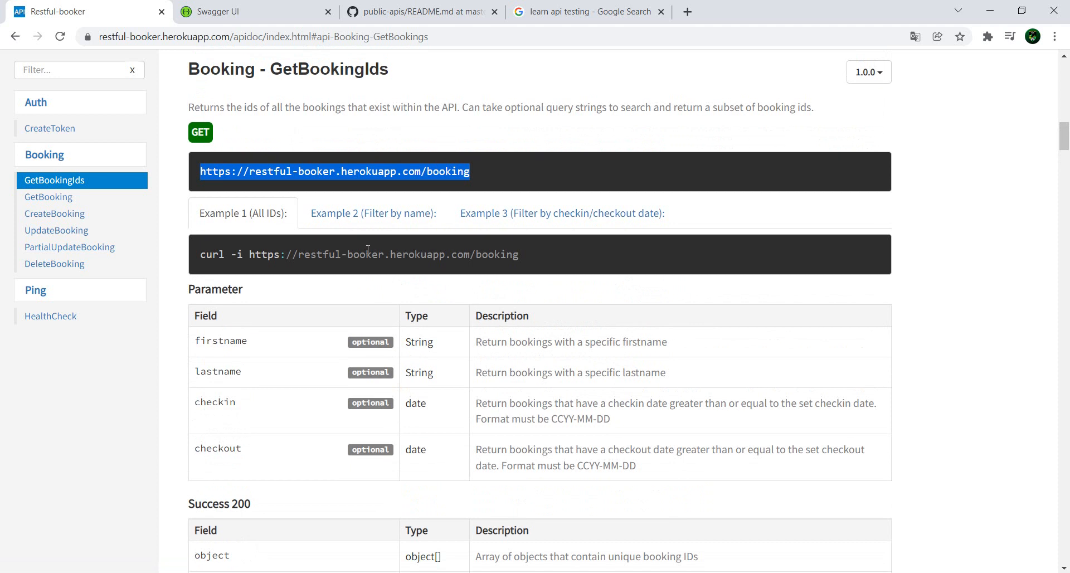
drag(201, 254, 489, 253)
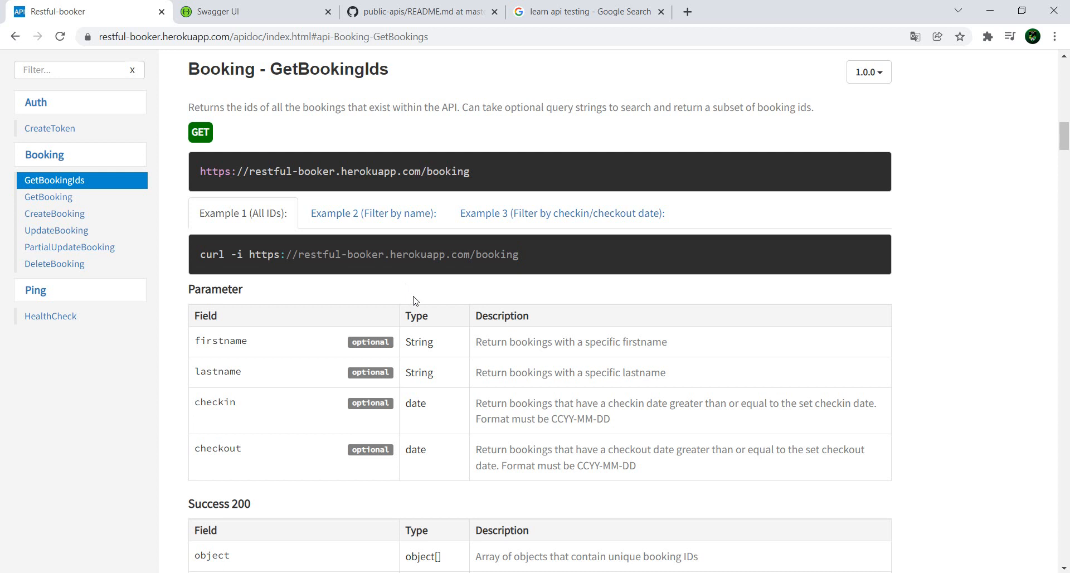
mouse_move(407, 298)
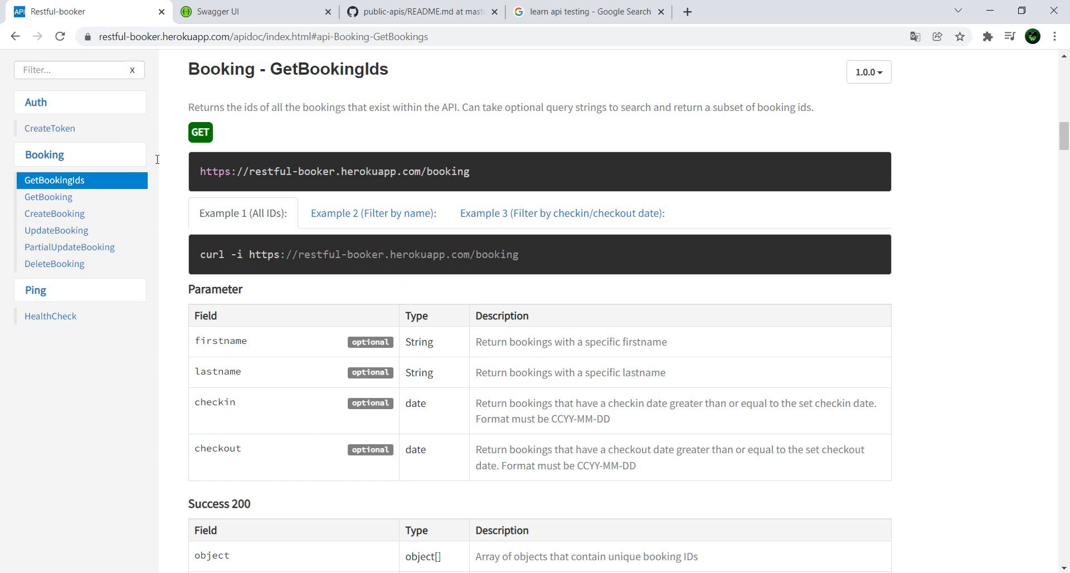
mouse_move(539, 298)
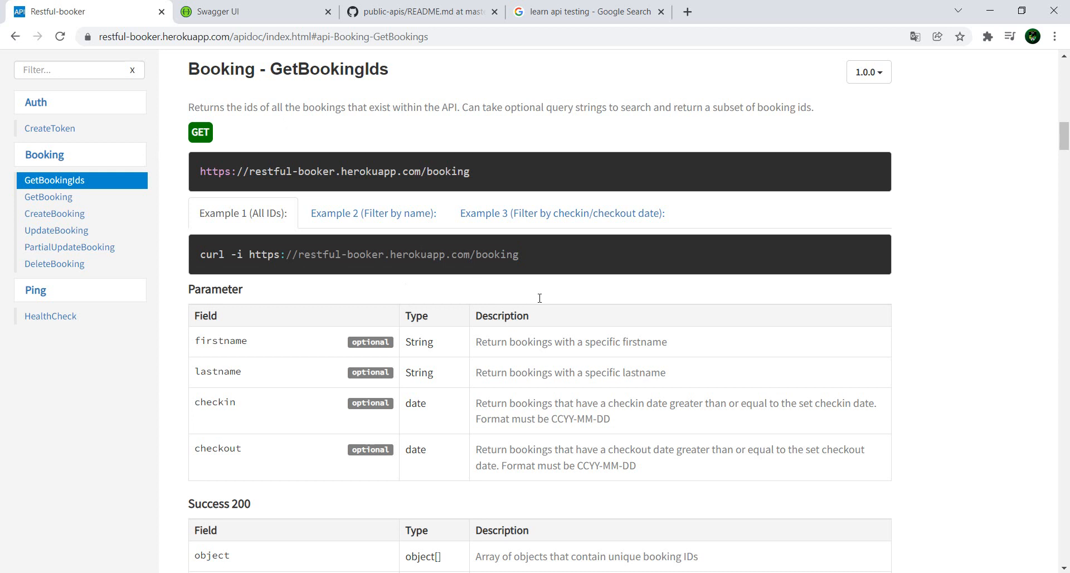
mouse_move(484, 308)
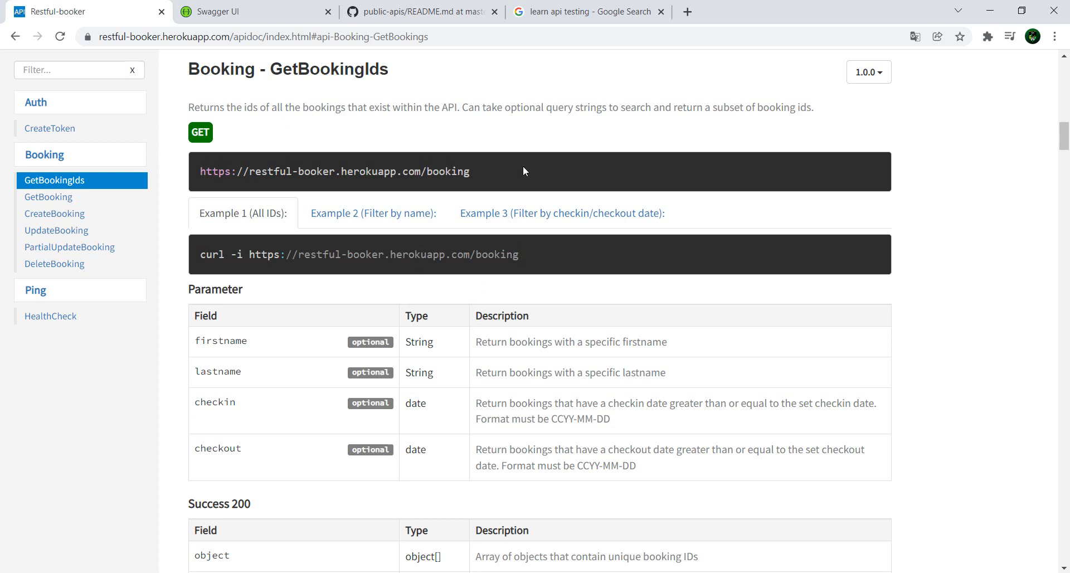
Scroll through GetBookingIds' sample 200 response of booking IDs and back to CreateToken.
scroll(down, 3)
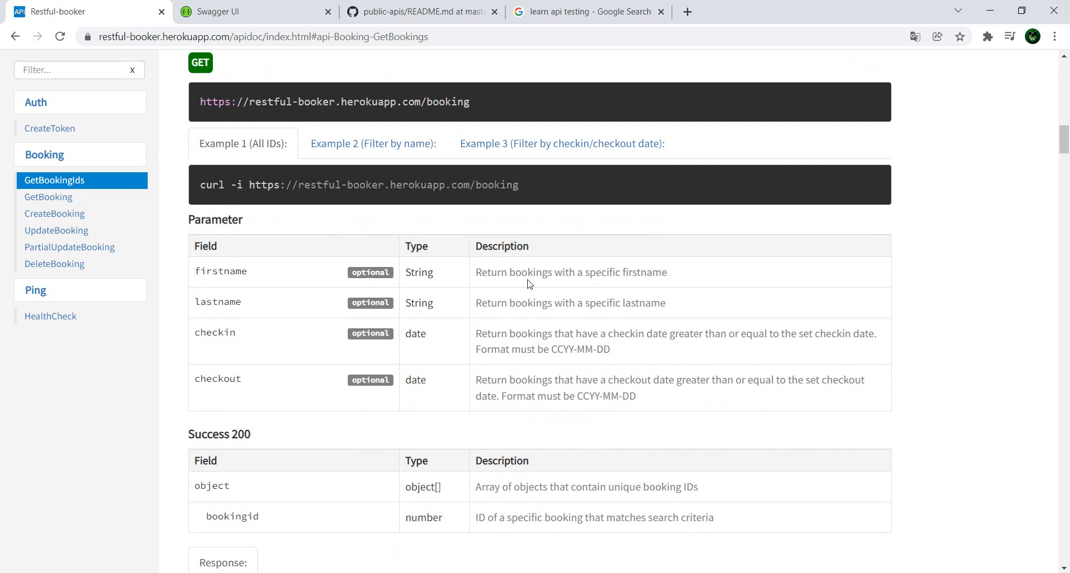
scroll(down, 3)
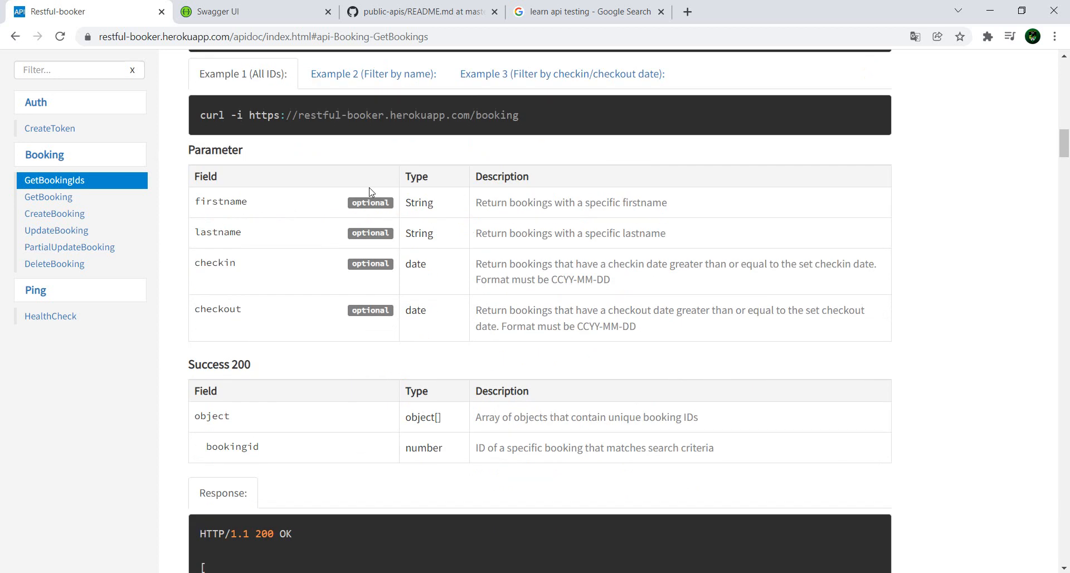
scroll(down, 3)
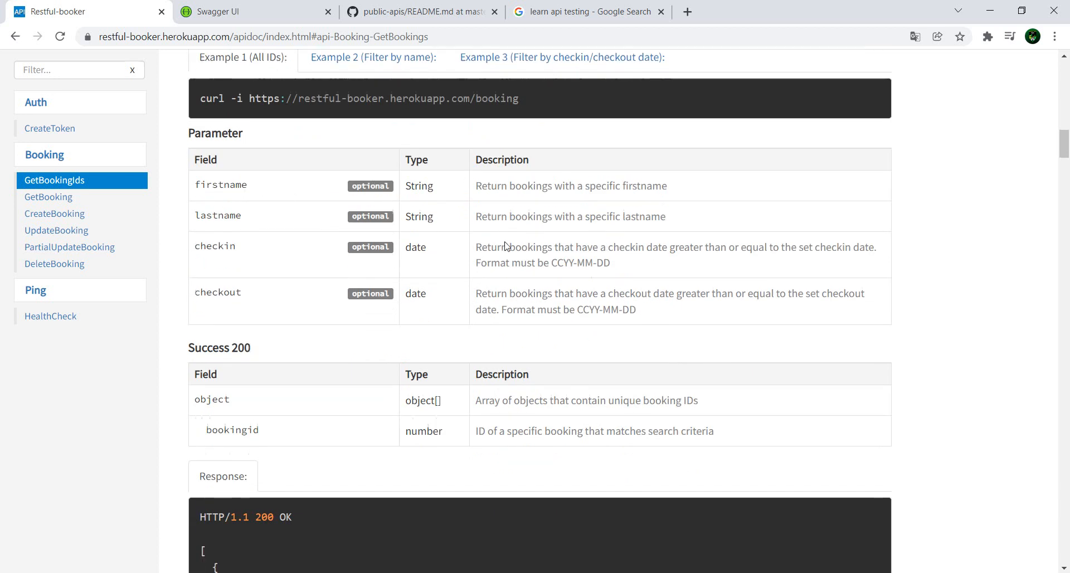
scroll(down, 3)
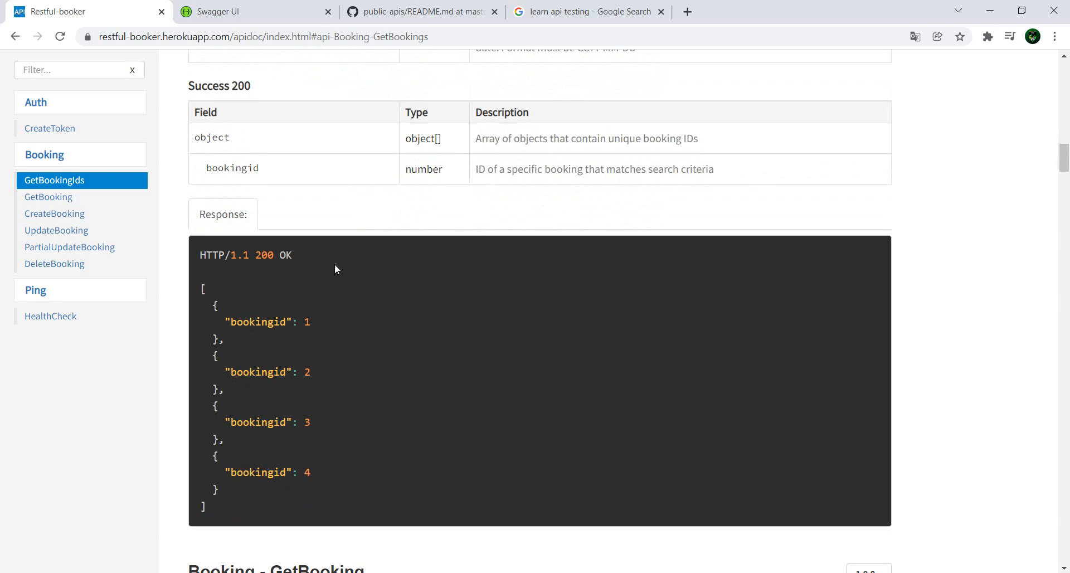
scroll(down, 3)
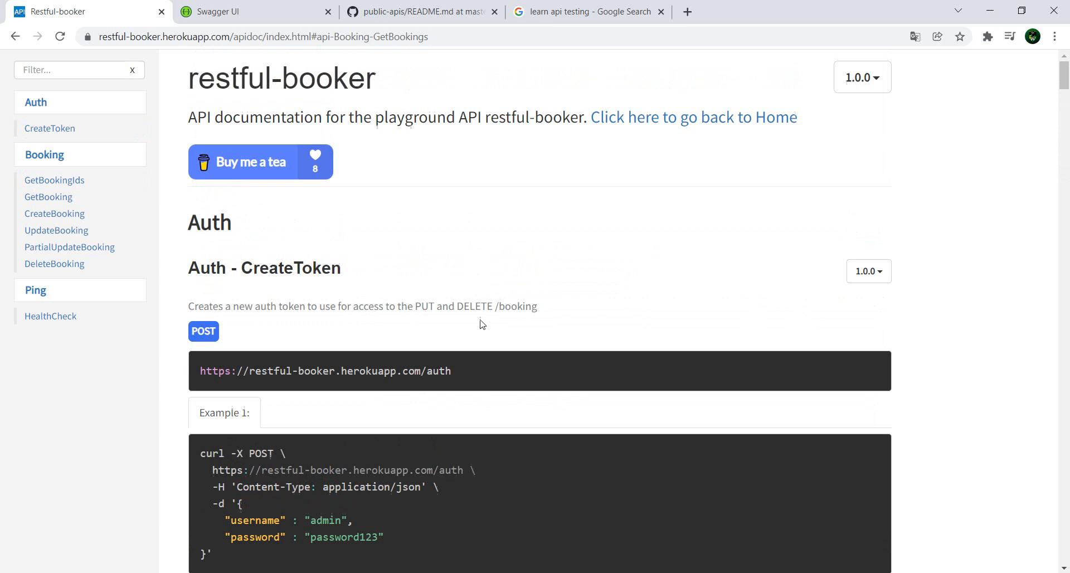
Switch from the Restful-booker docs to the Swagger Petstore tab.
scroll(down, 3)
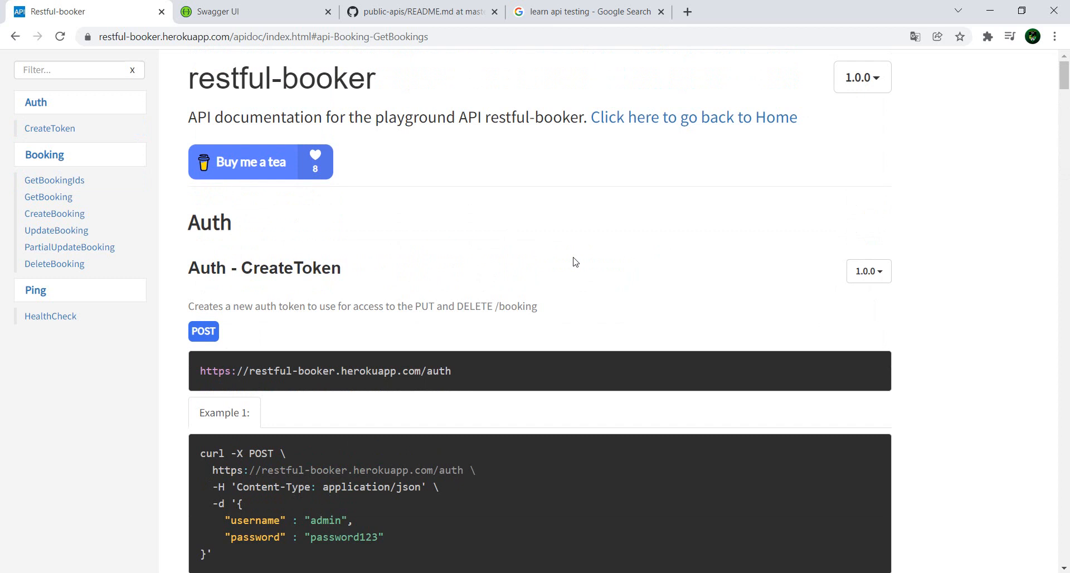
mouse_move(588, 260)
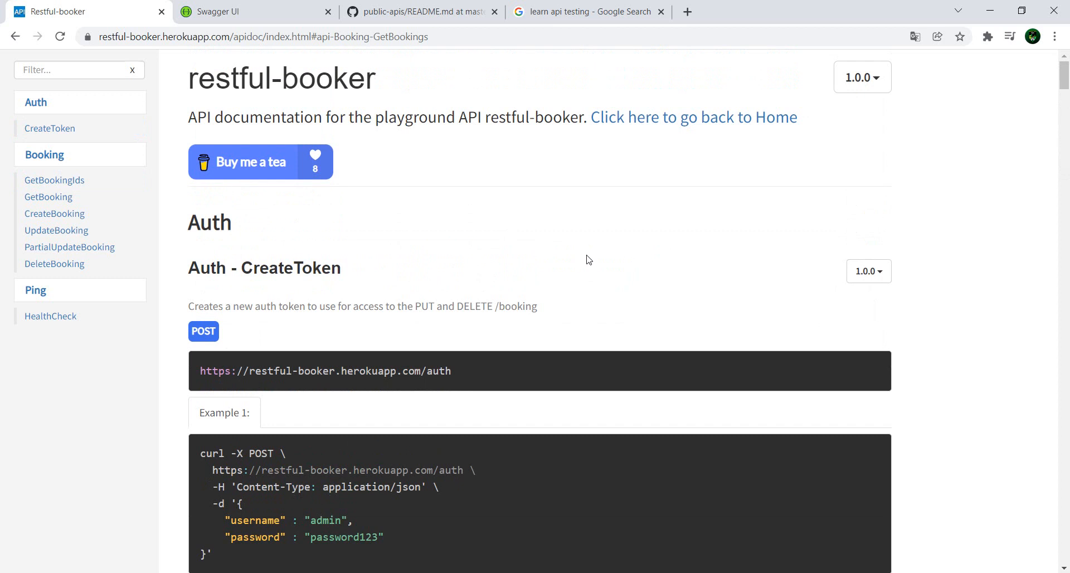
mouse_move(583, 257)
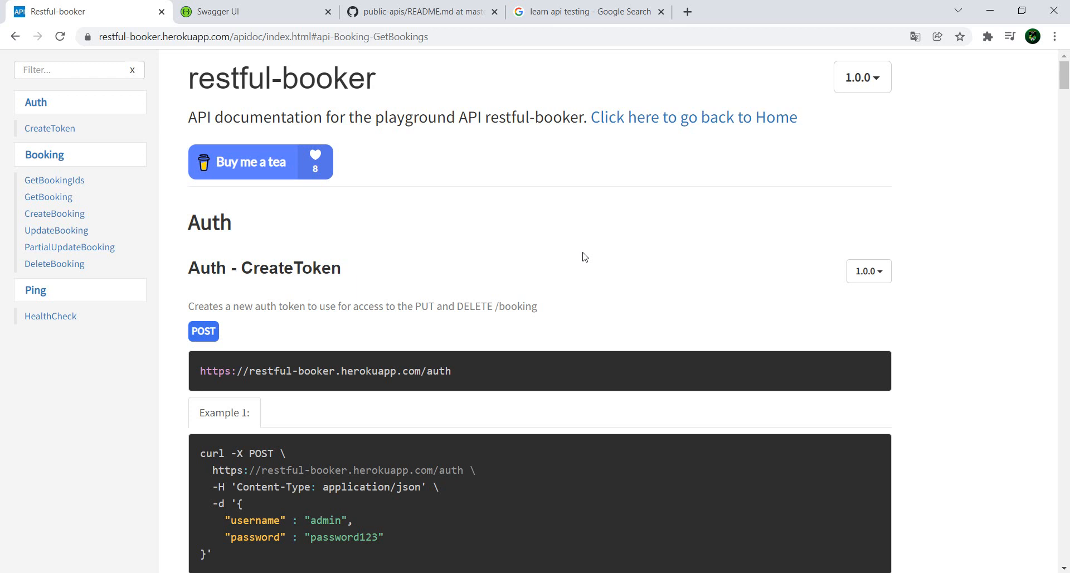
click(246, 12)
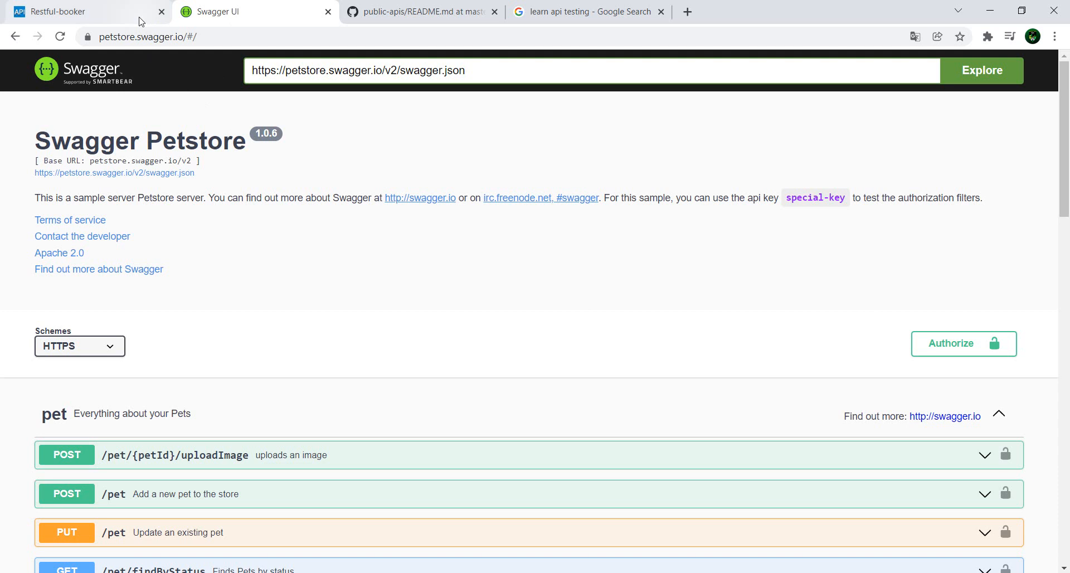
mouse_move(419, 198)
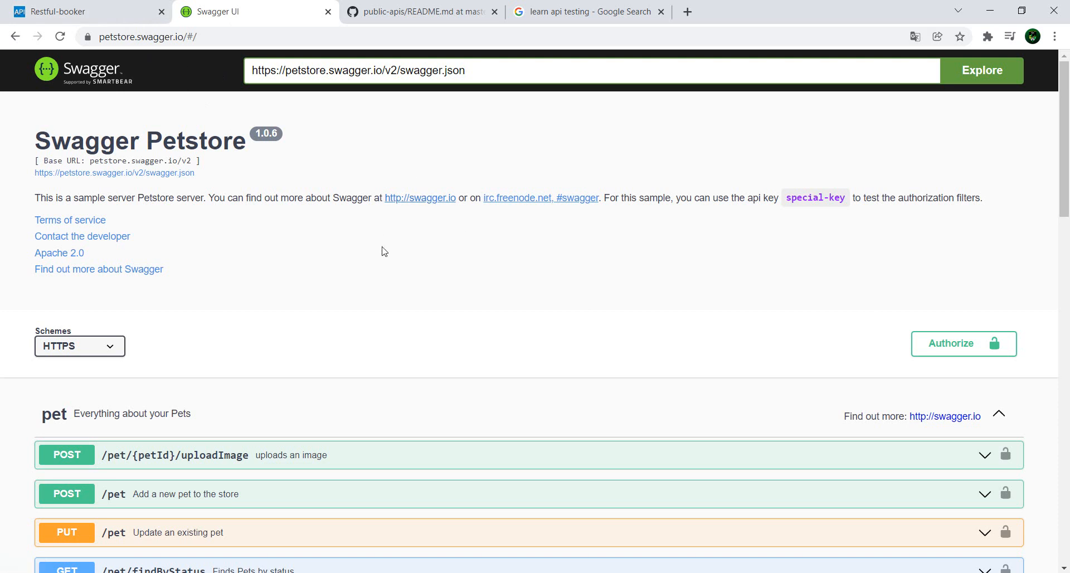
mouse_move(513, 298)
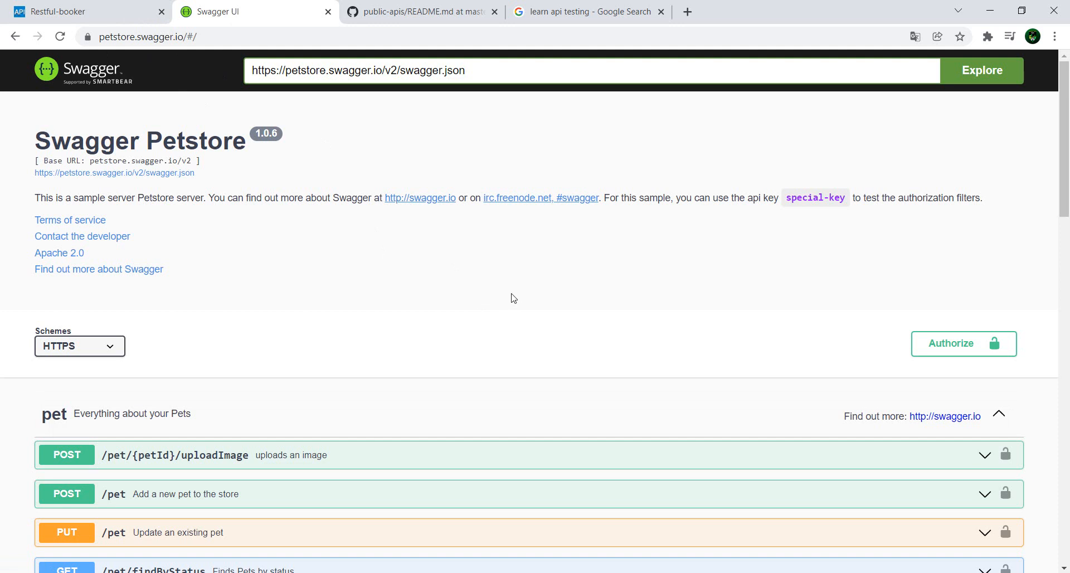
Scroll down to the user section and expand POST /user Create user.
scroll(down, 3)
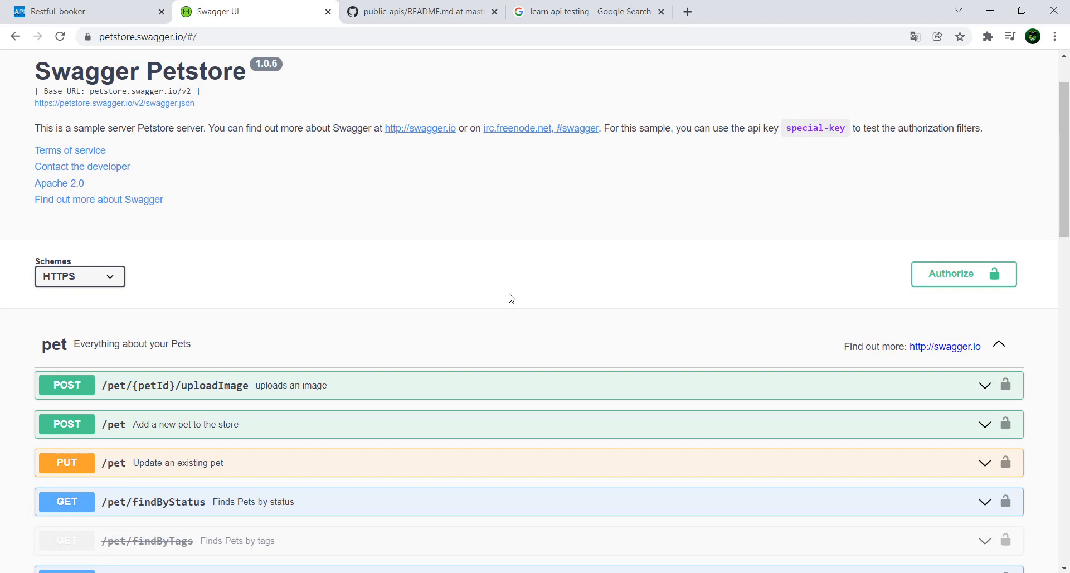
scroll(down, 3)
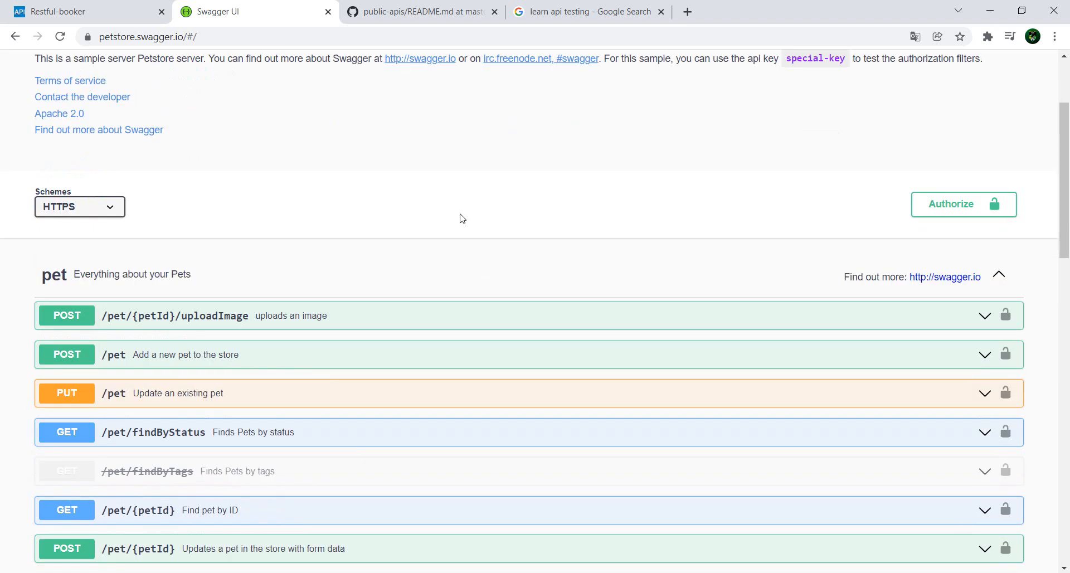
mouse_move(404, 182)
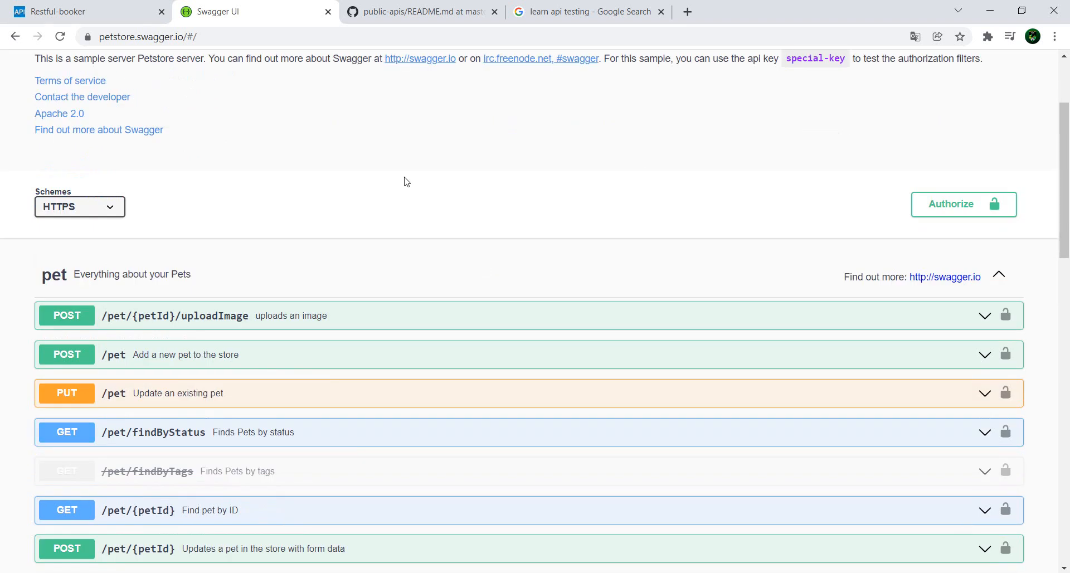
scroll(down, 3)
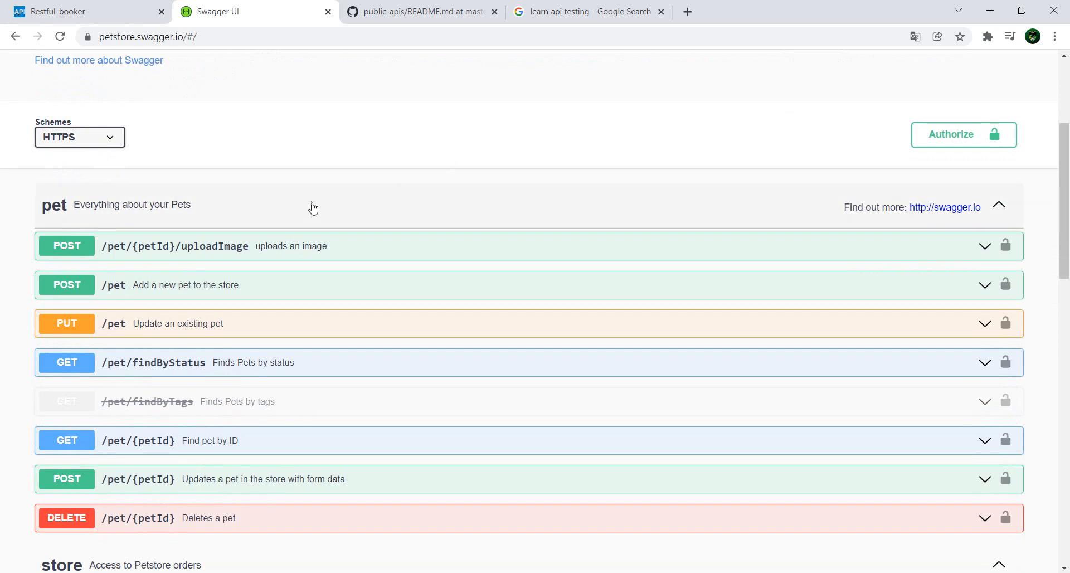
scroll(down, 3)
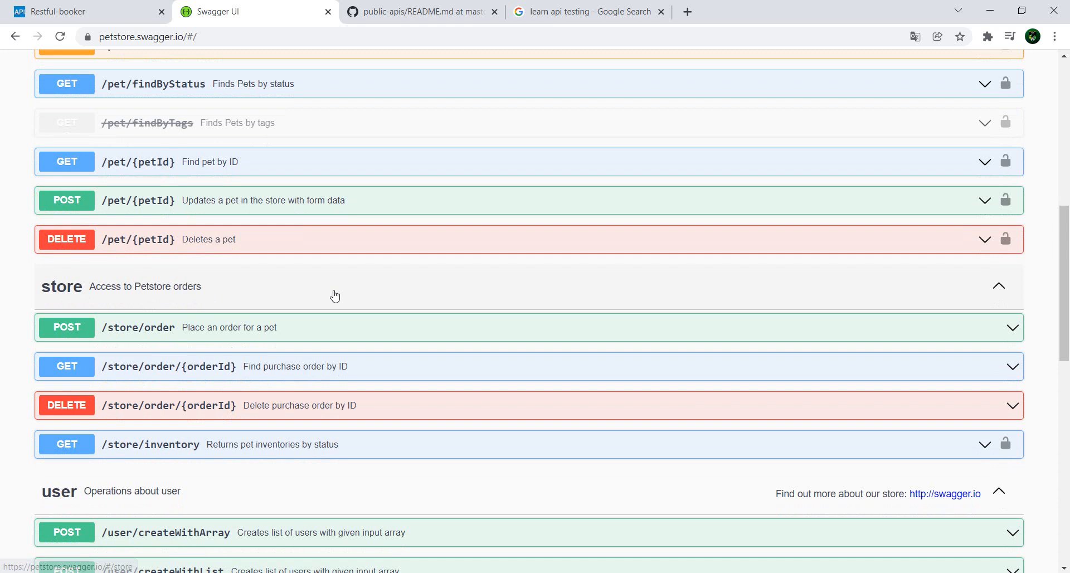
scroll(down, 3)
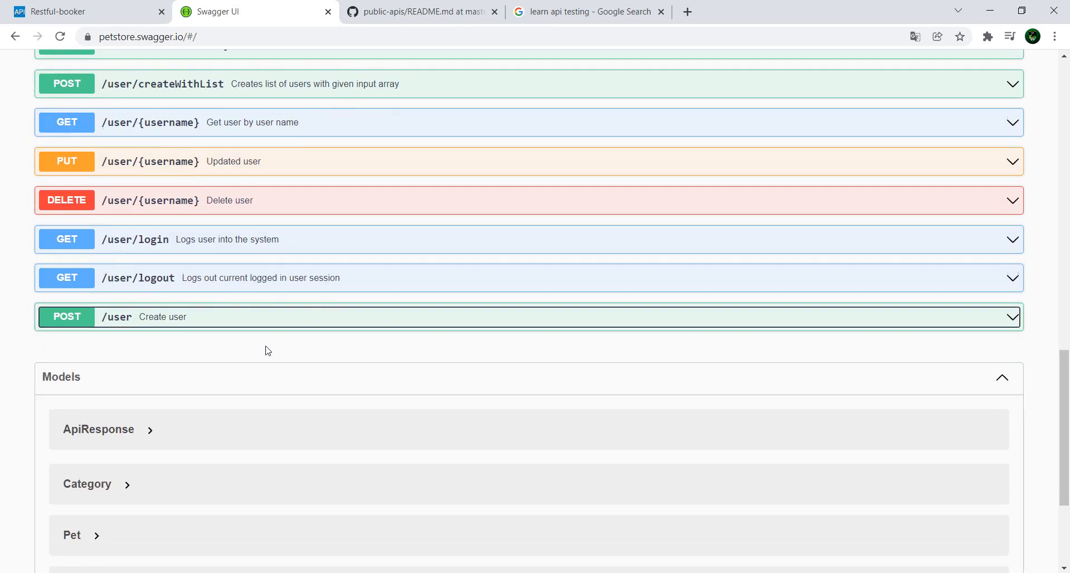
scroll(up, 3)
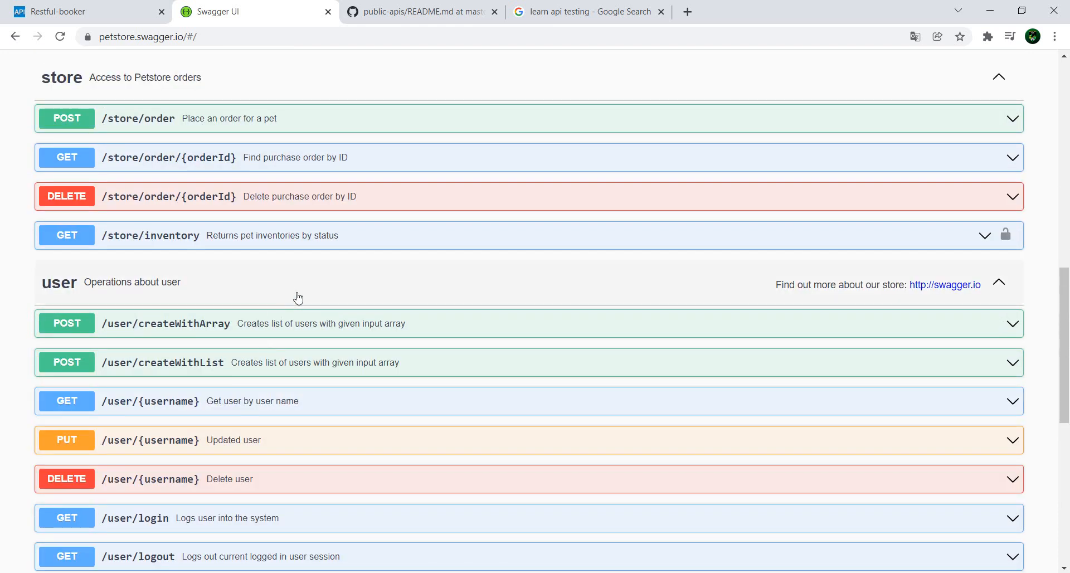
scroll(down, 3)
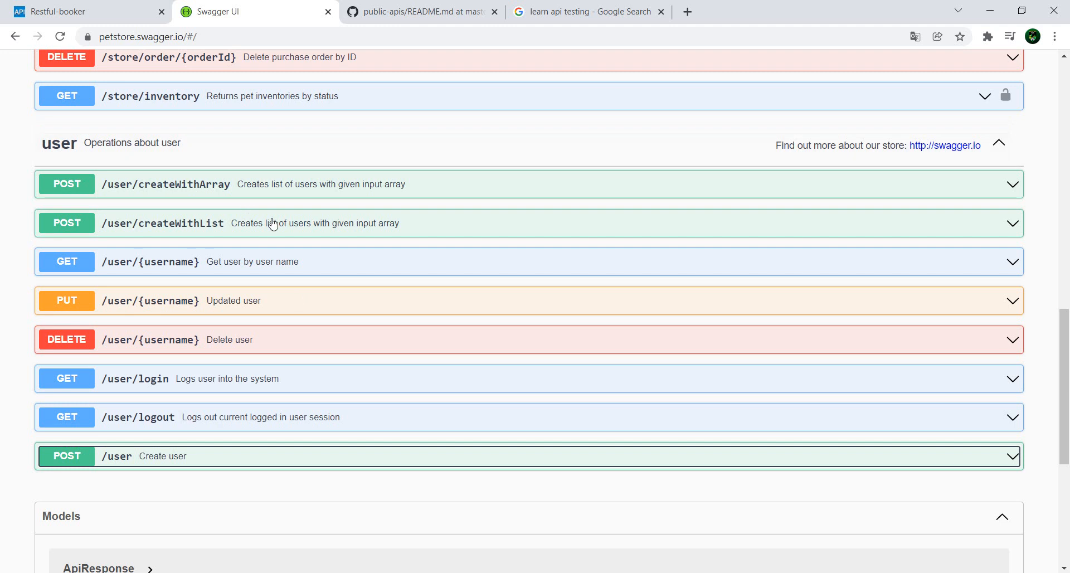
mouse_move(154, 463)
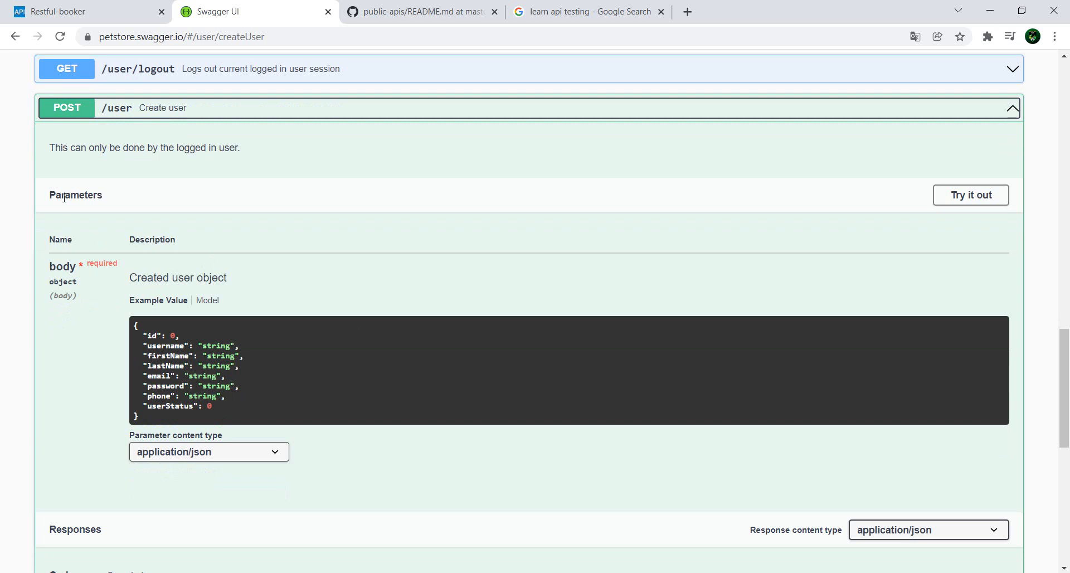
mouse_move(94, 269)
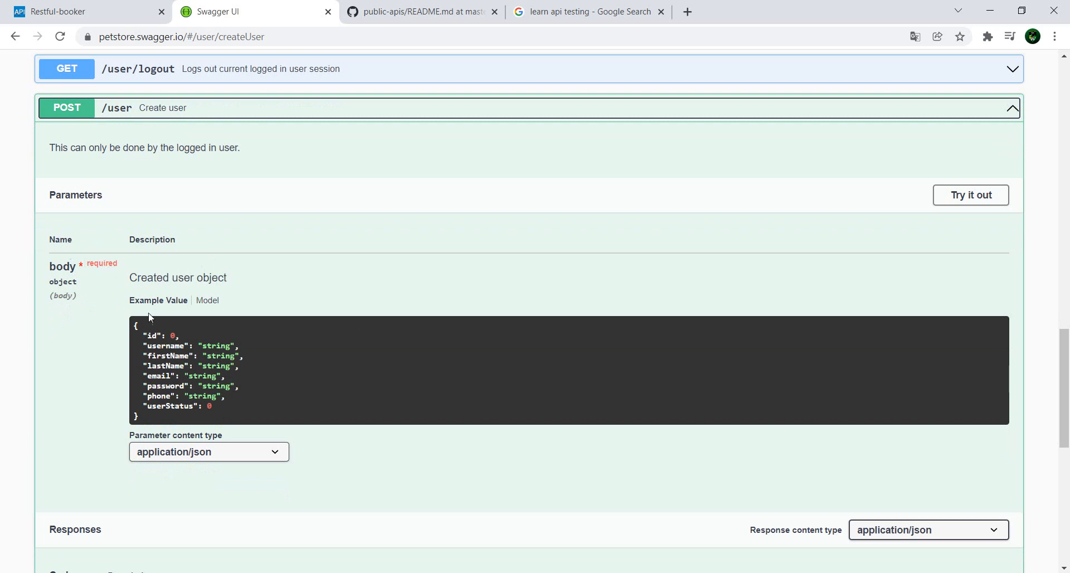
scroll(down, 3)
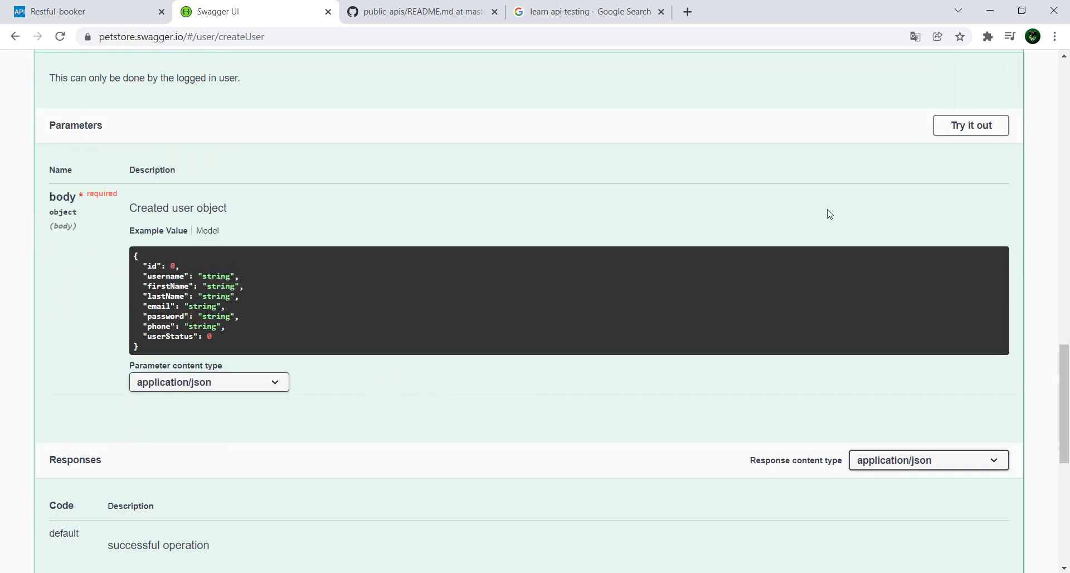
click(970, 125)
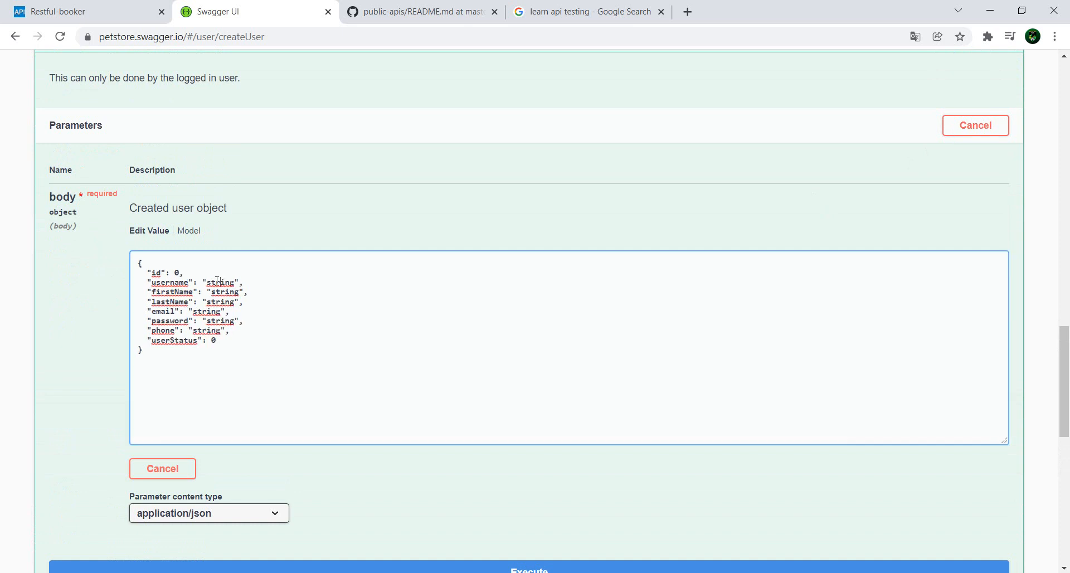
double_click(219, 281)
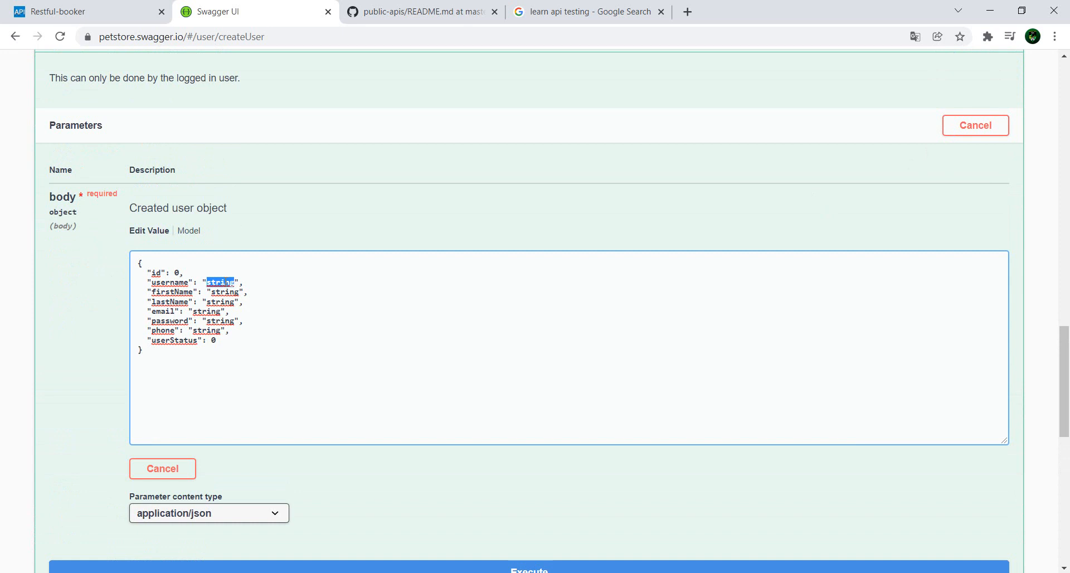
text(test1)
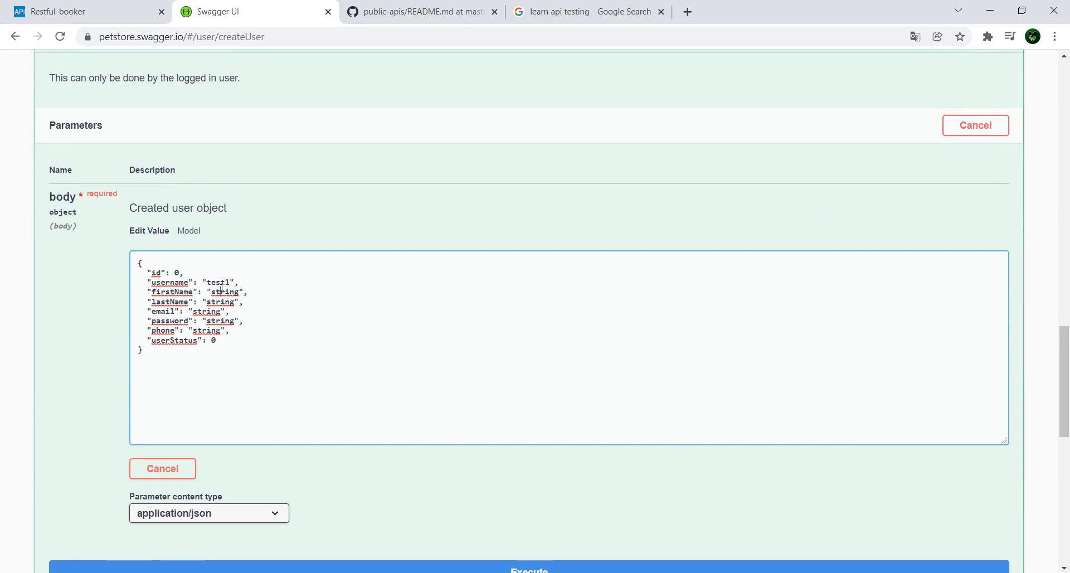
text(test2)
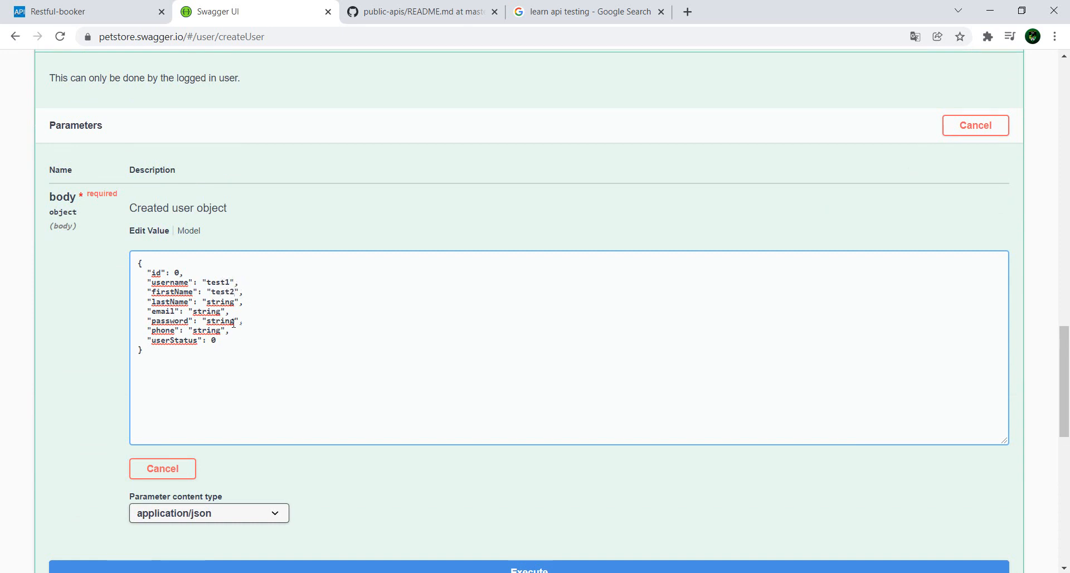
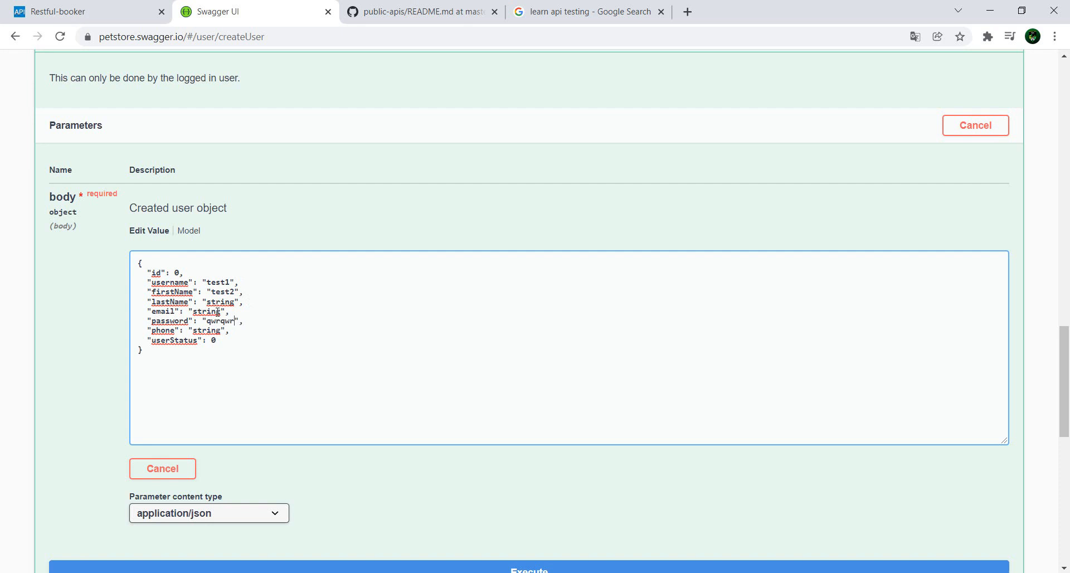
double_click(205, 330)
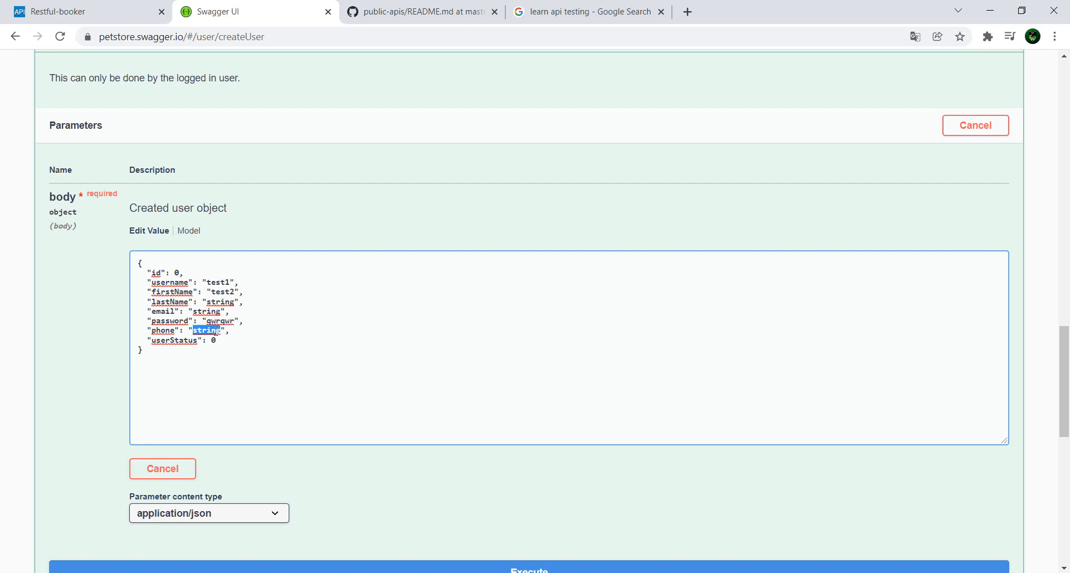
text(1215215125)
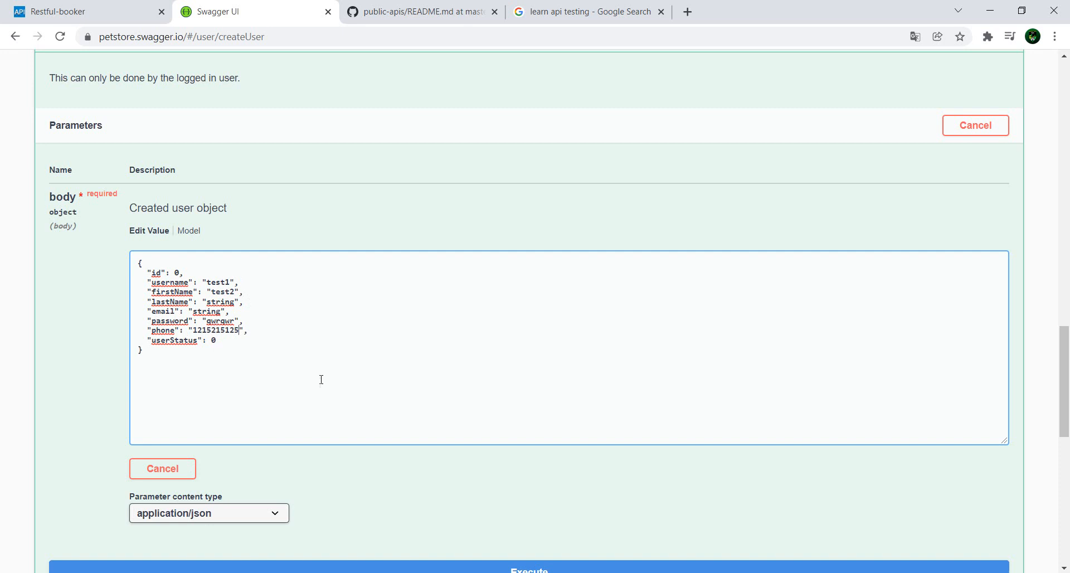
click(529, 433)
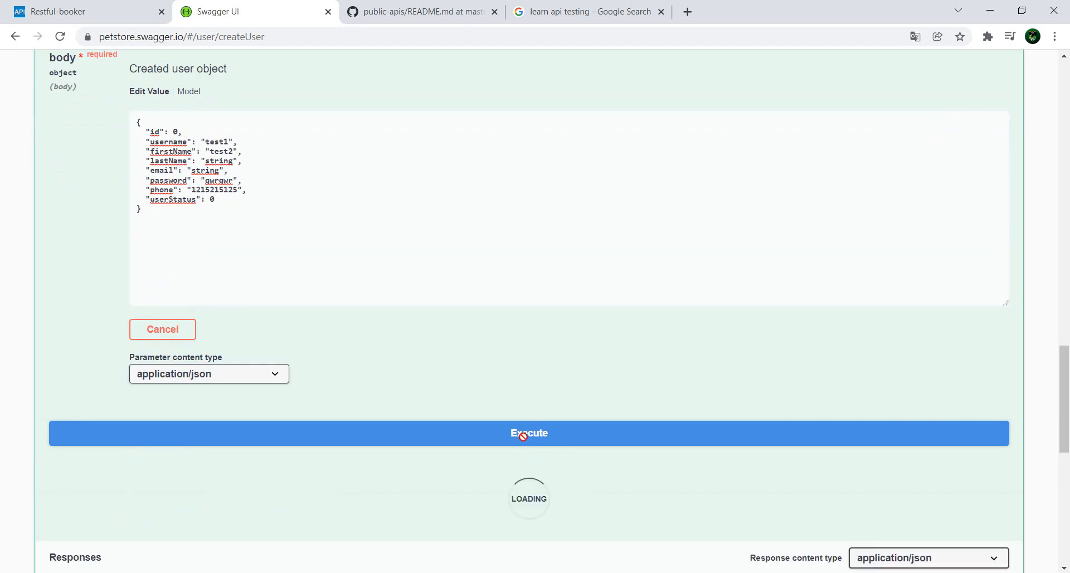
click(529, 432)
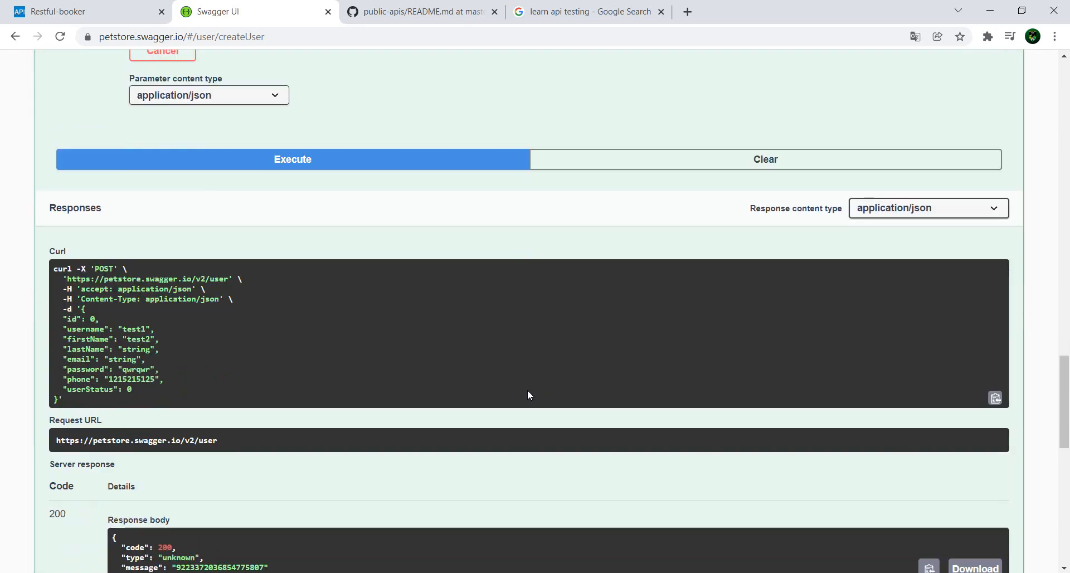
scroll(down, 3)
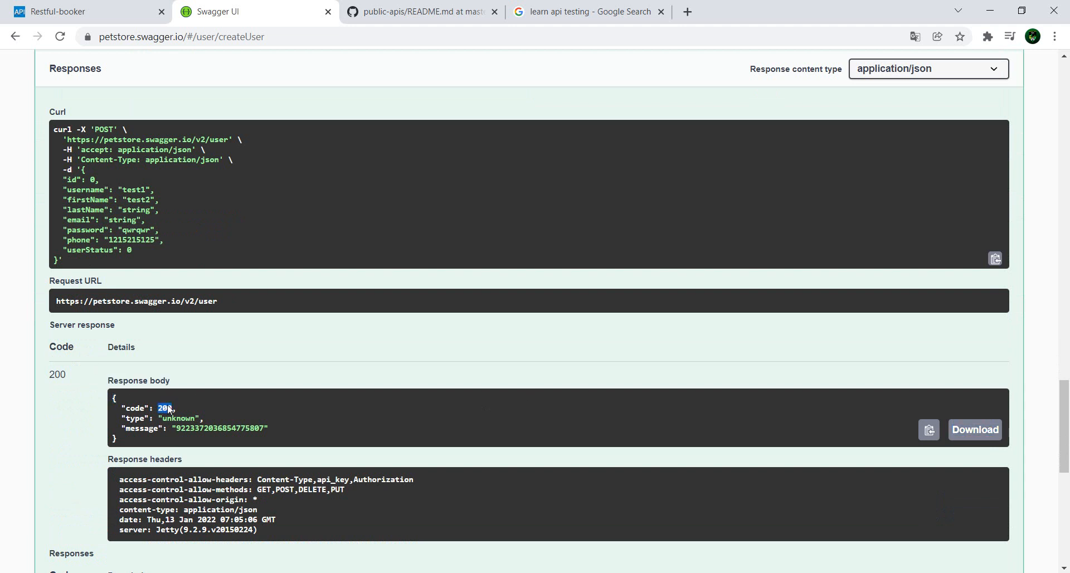
mouse_move(321, 414)
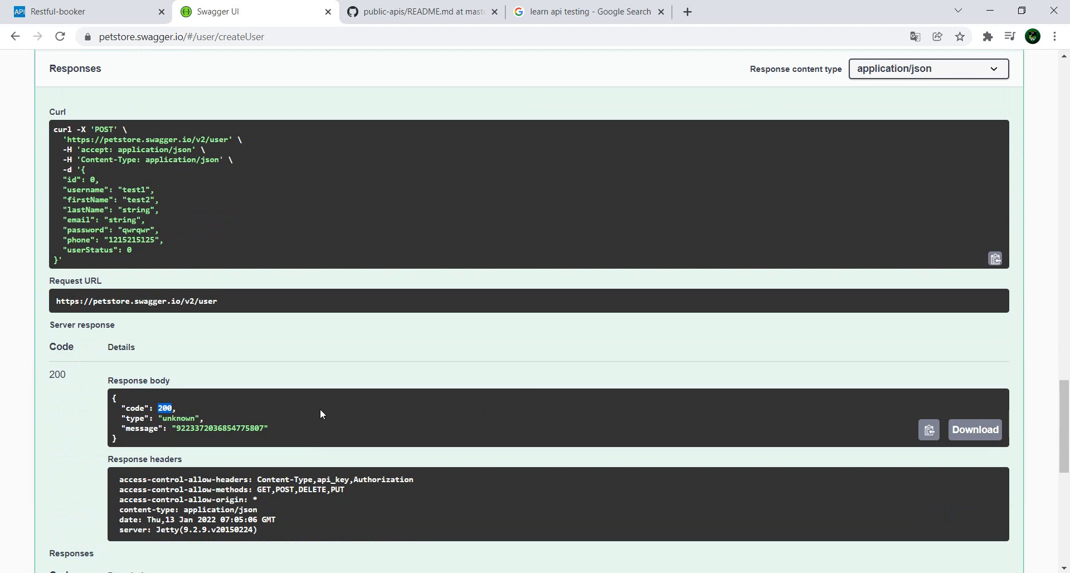
scroll(up, 3)
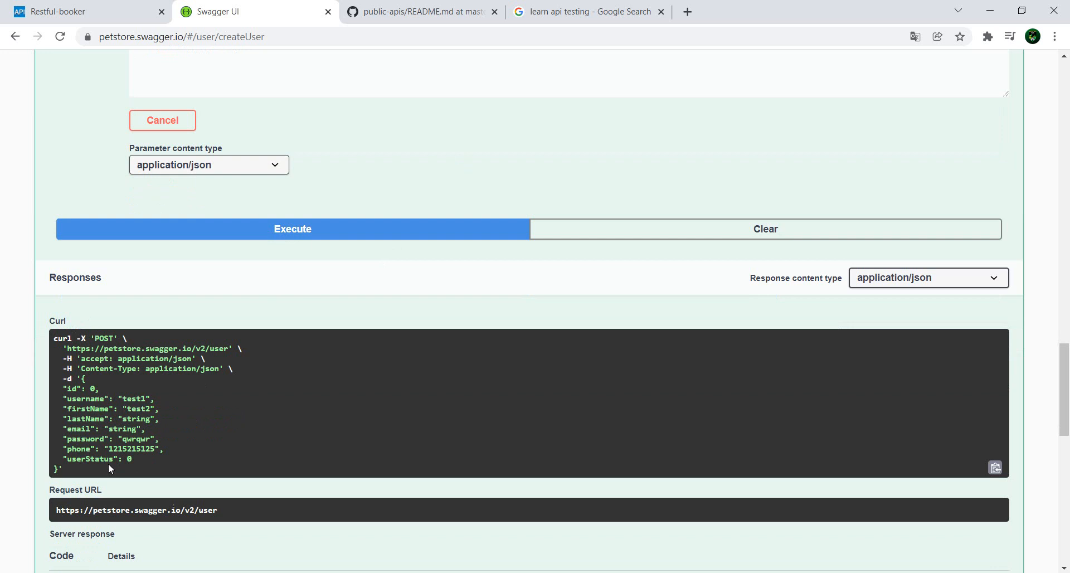
mouse_move(107, 481)
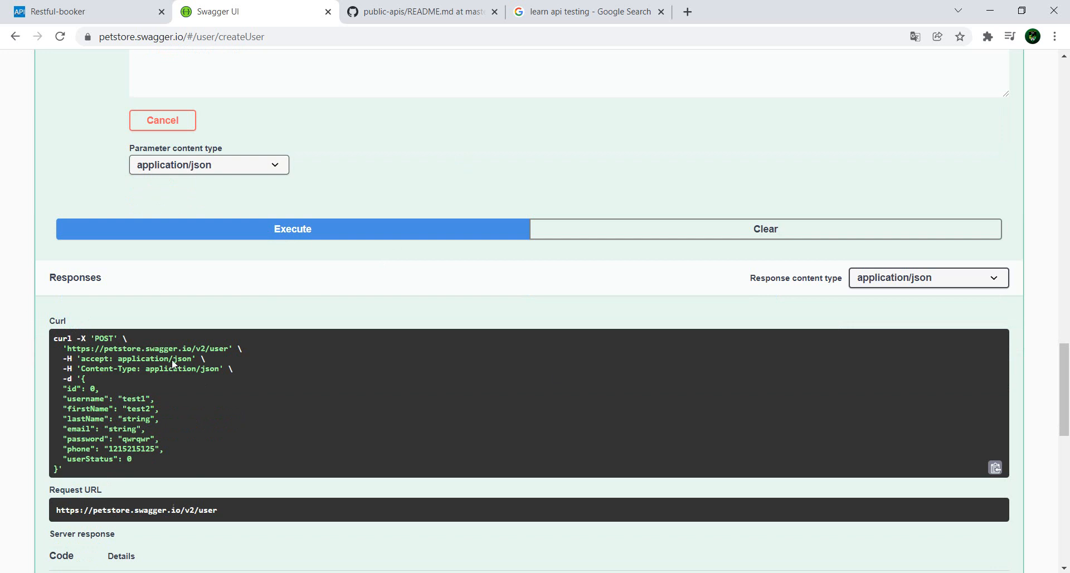
mouse_move(325, 390)
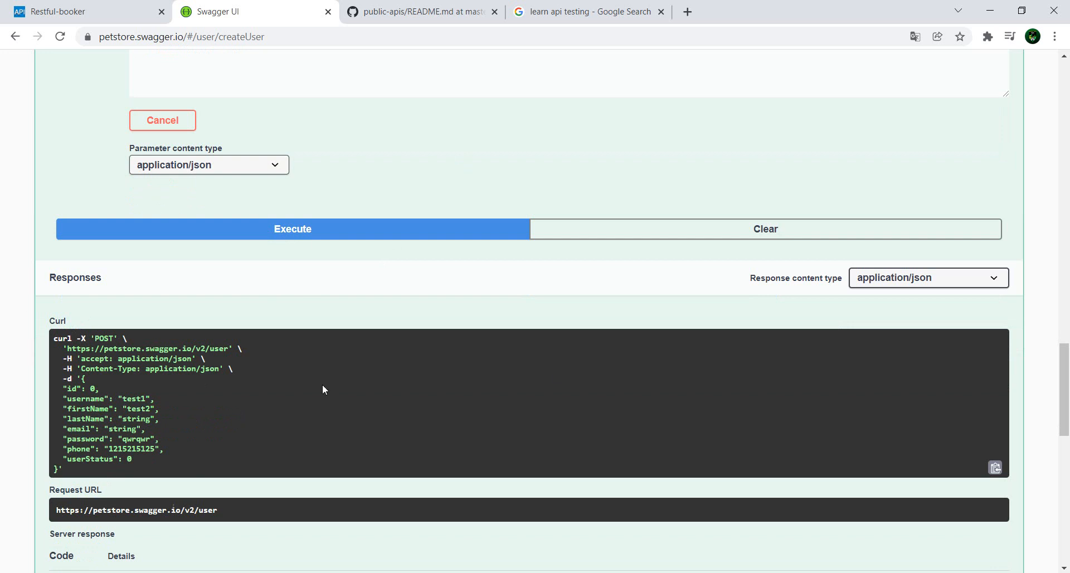
mouse_move(353, 317)
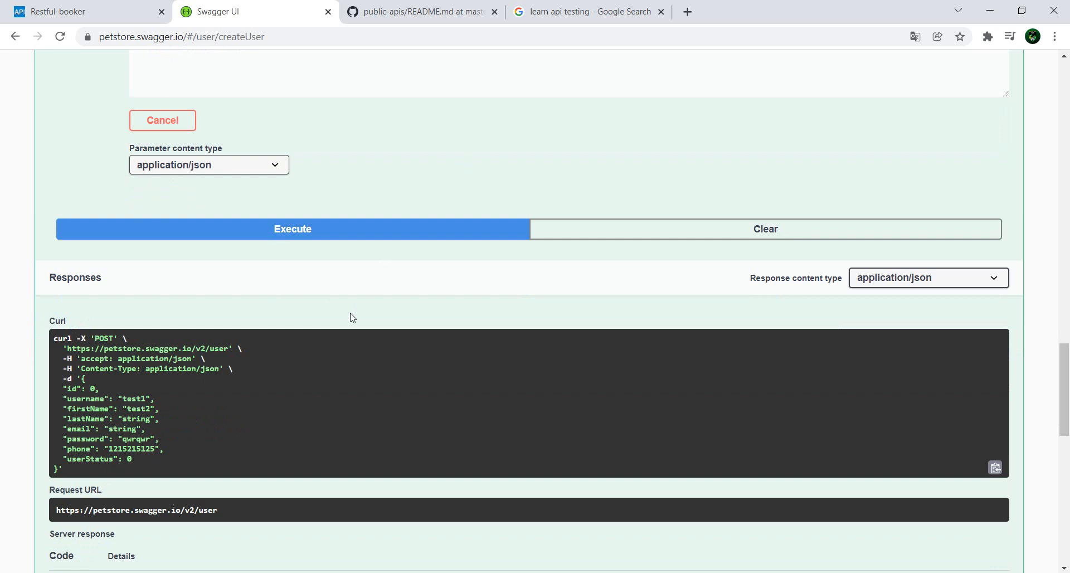
mouse_move(355, 307)
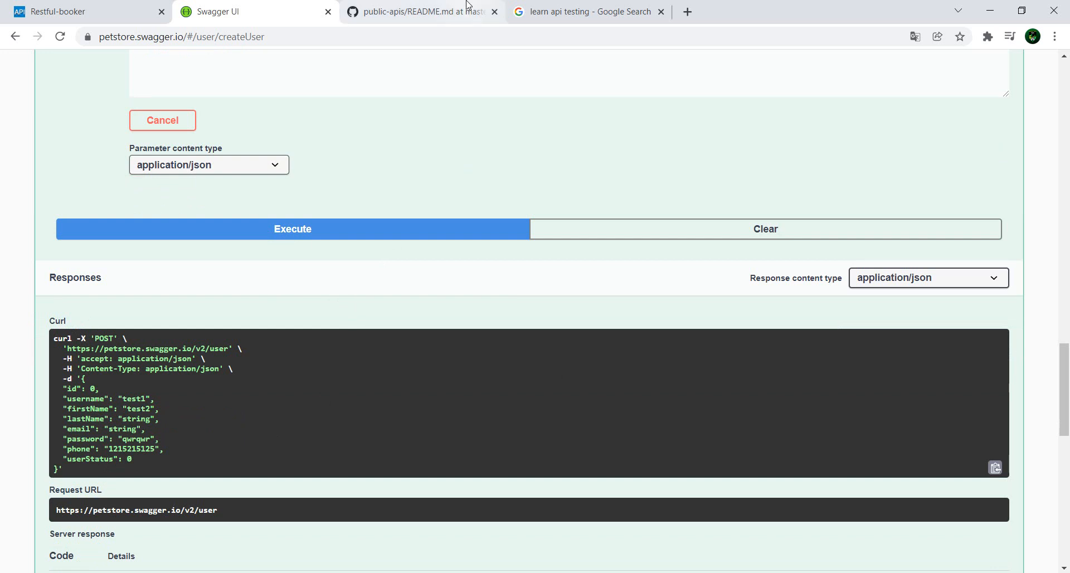
Jump to the Animals table in the GitHub public-apis README.
click(422, 12)
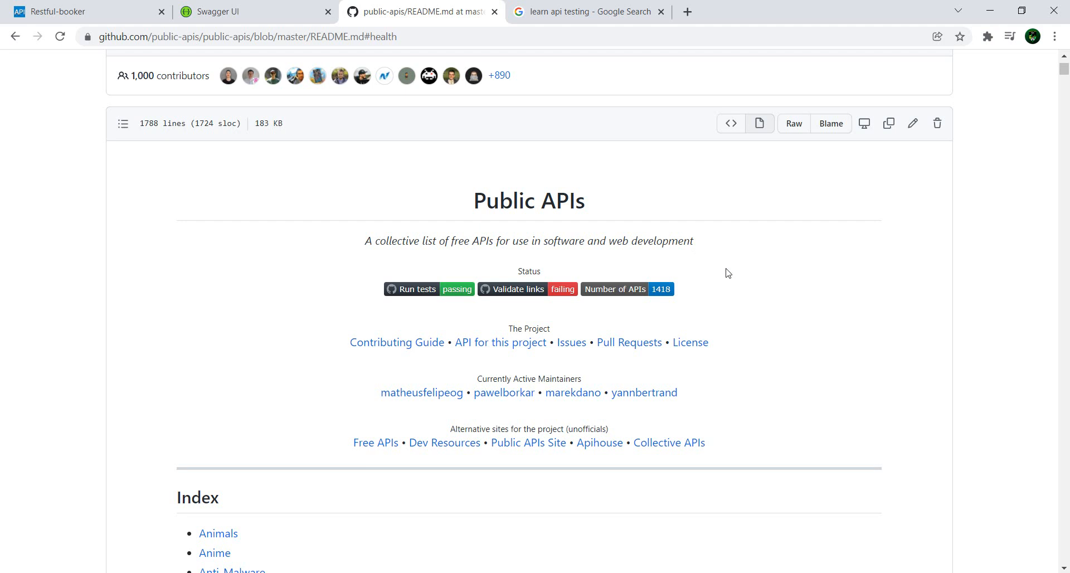
mouse_move(829, 281)
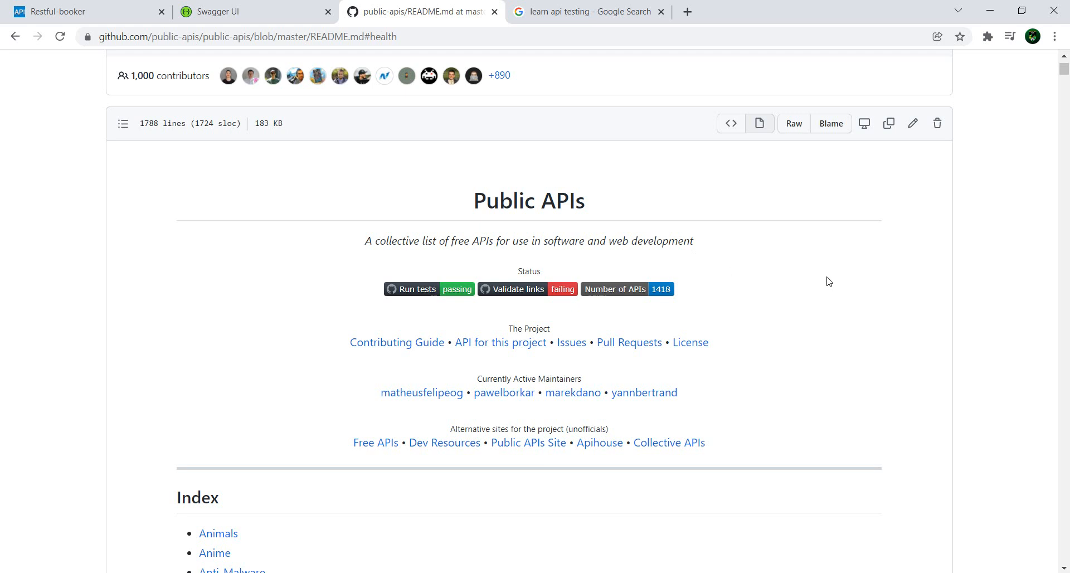
scroll(down, 3)
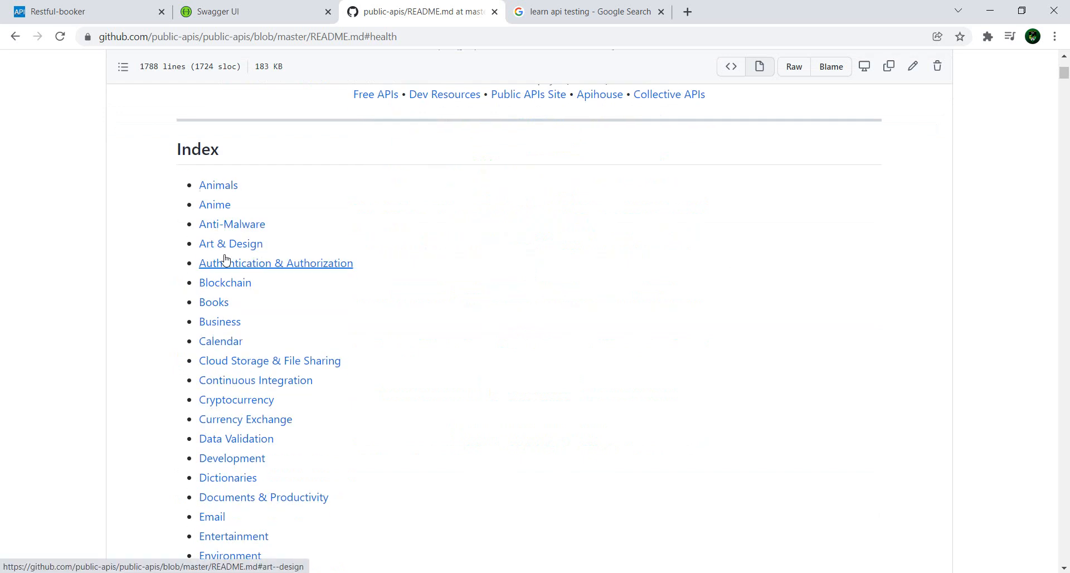
click(218, 185)
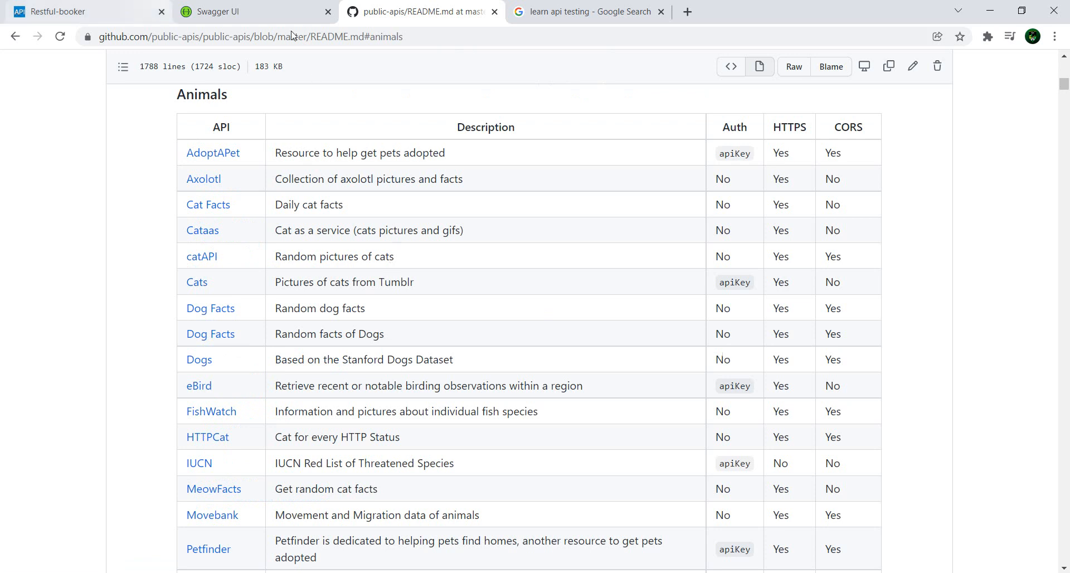
click(218, 12)
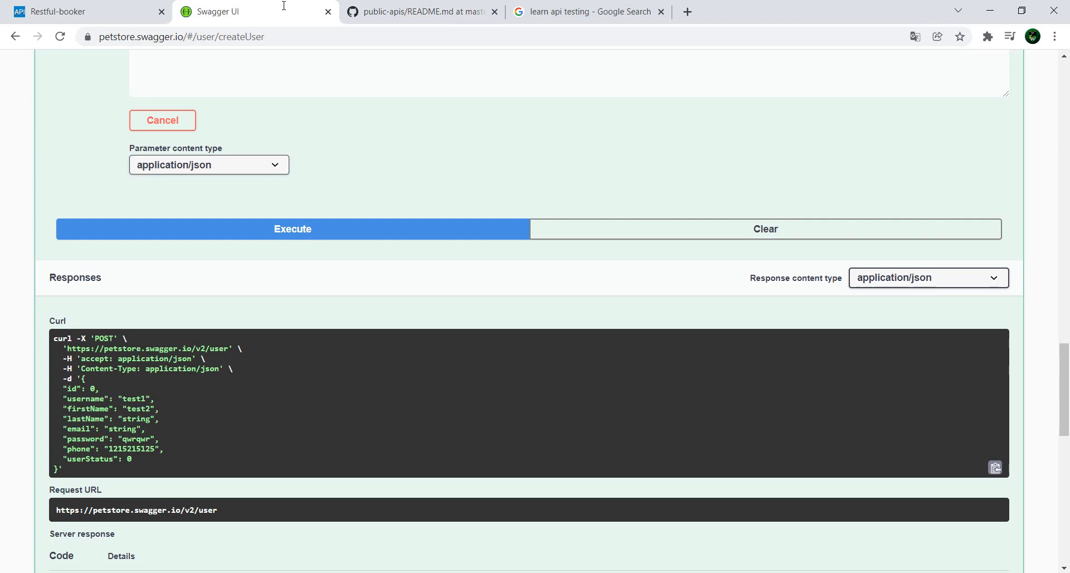
click(421, 12)
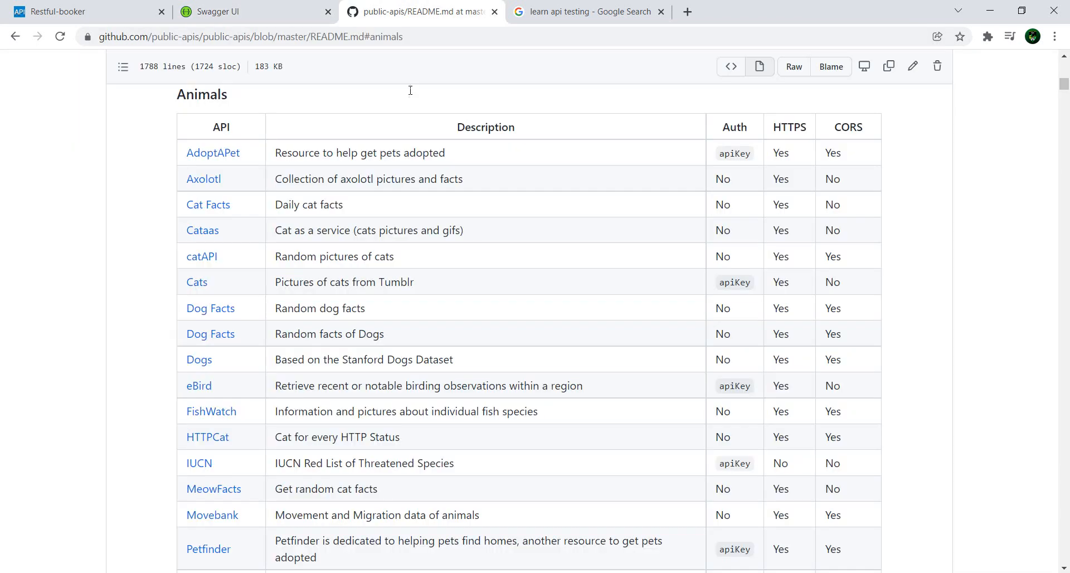
mouse_move(210, 307)
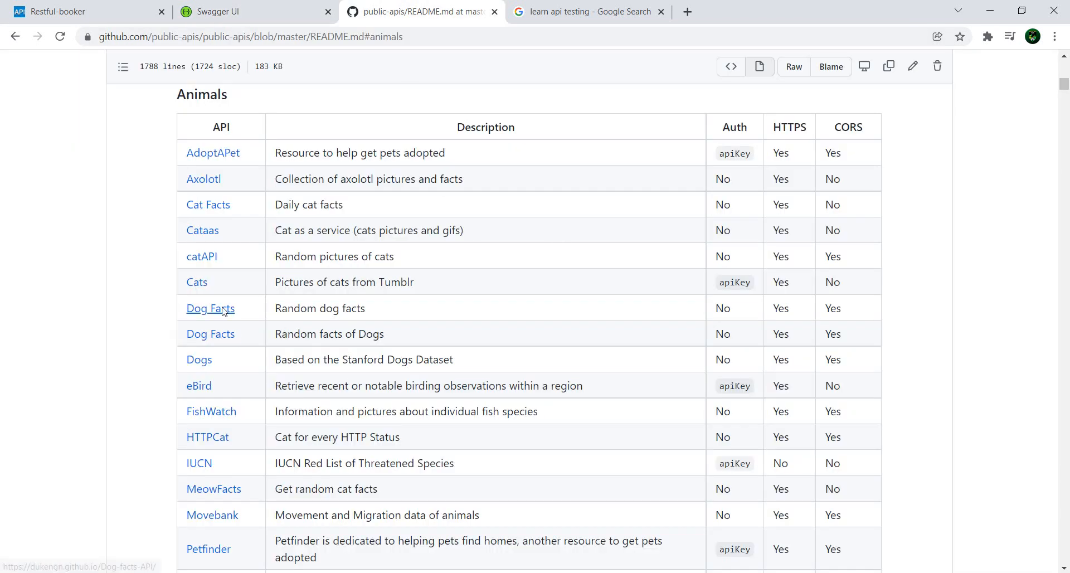
mouse_move(208, 205)
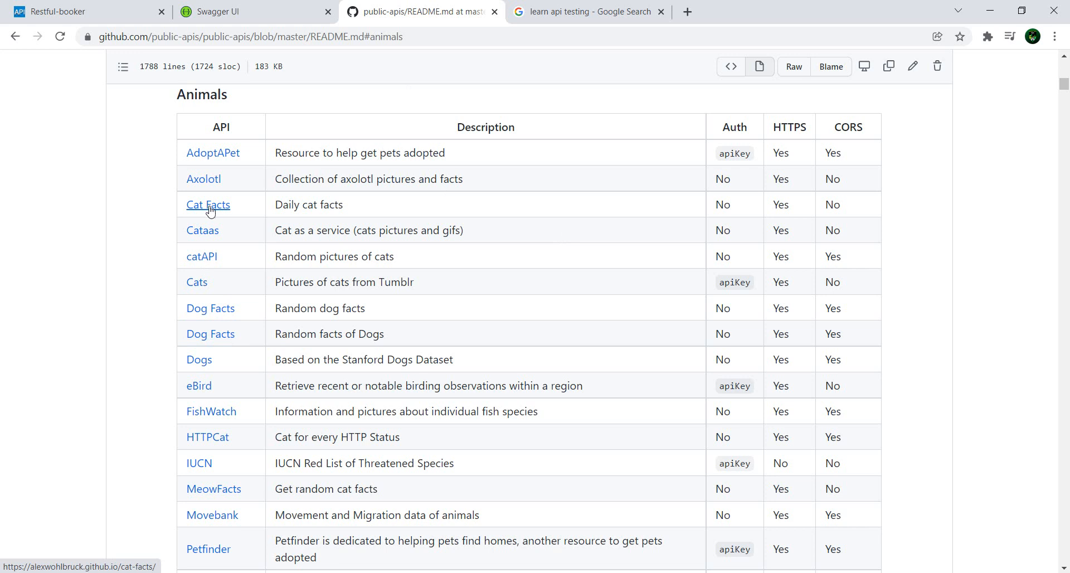
Open Cat Facts from the Animals table and view its API documentation.
click(208, 204)
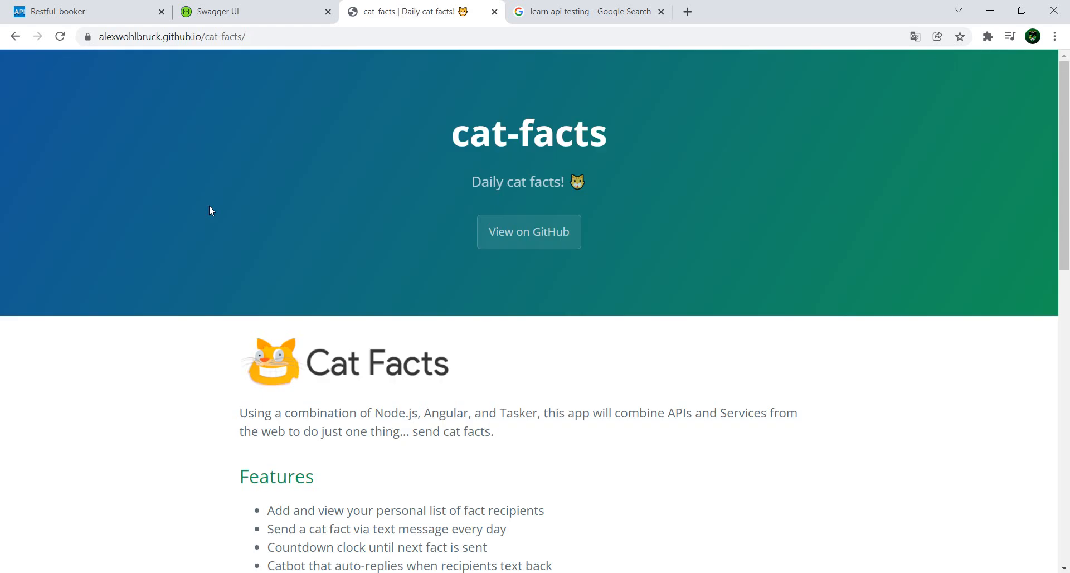
mouse_move(403, 283)
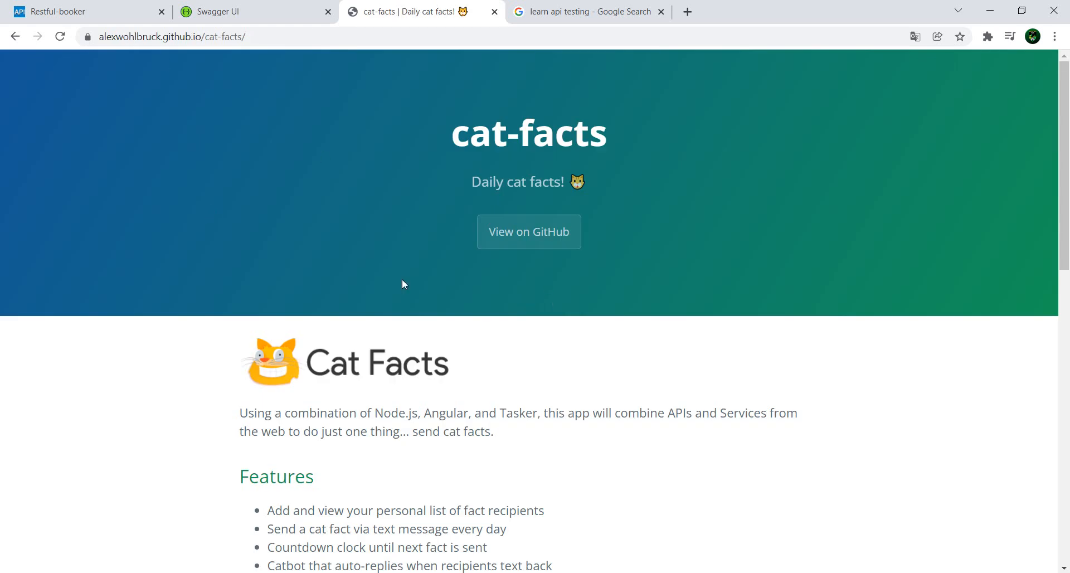
scroll(down, 3)
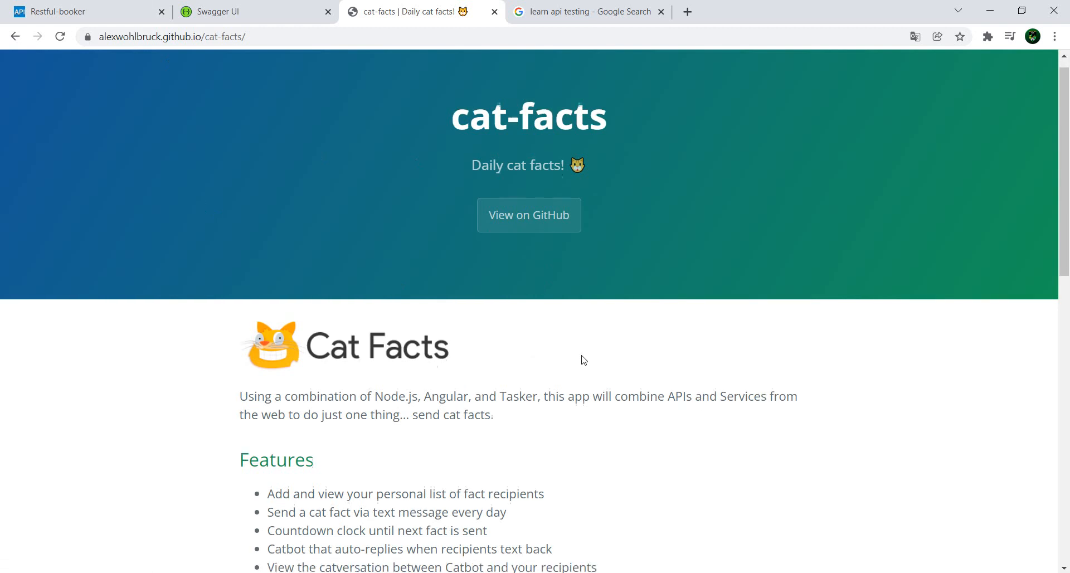
scroll(down, 3)
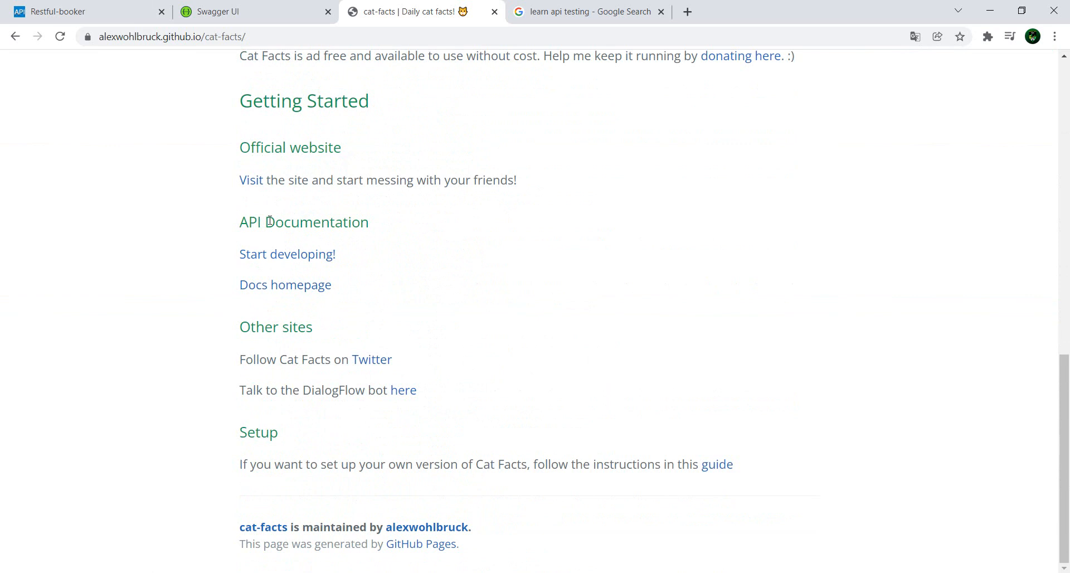
mouse_move(286, 253)
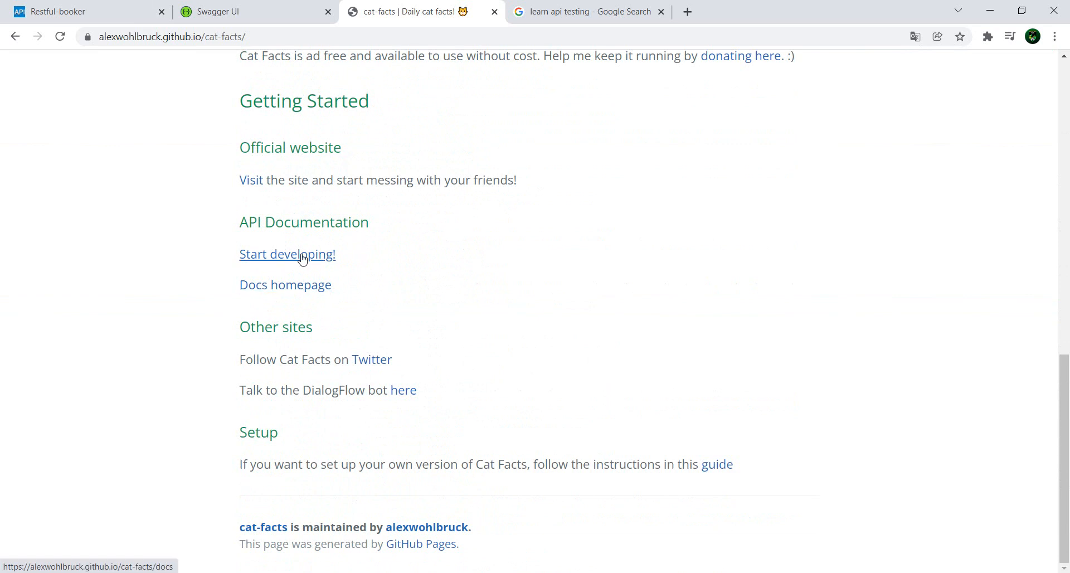
click(287, 254)
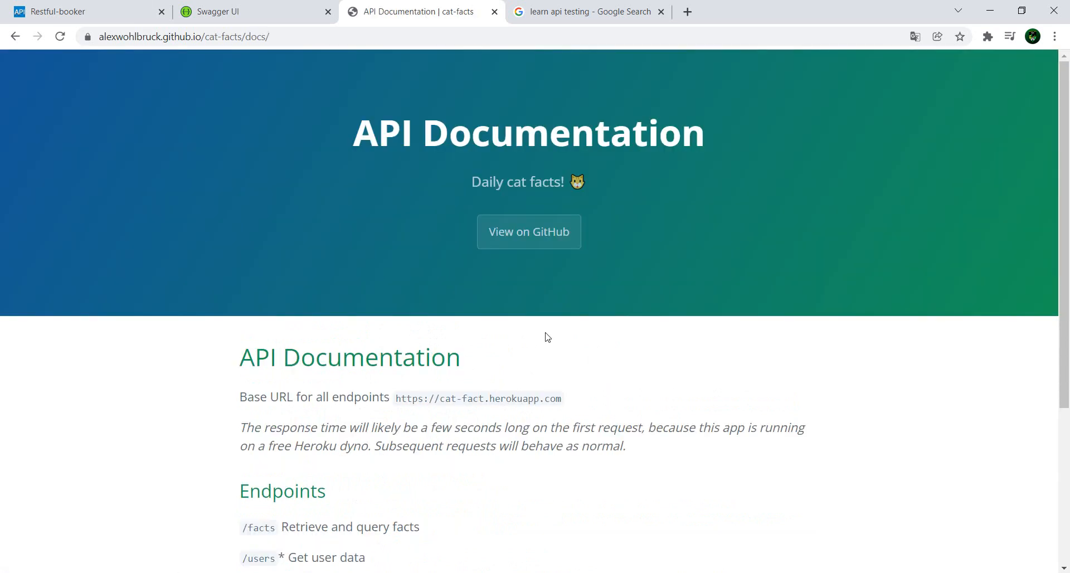
scroll(down, 3)
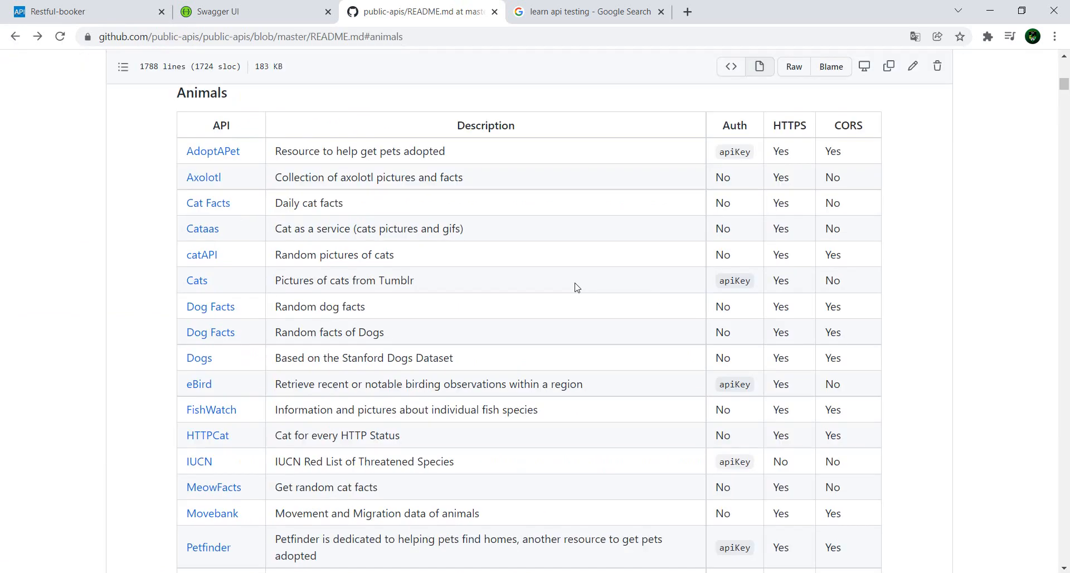
mouse_move(539, 259)
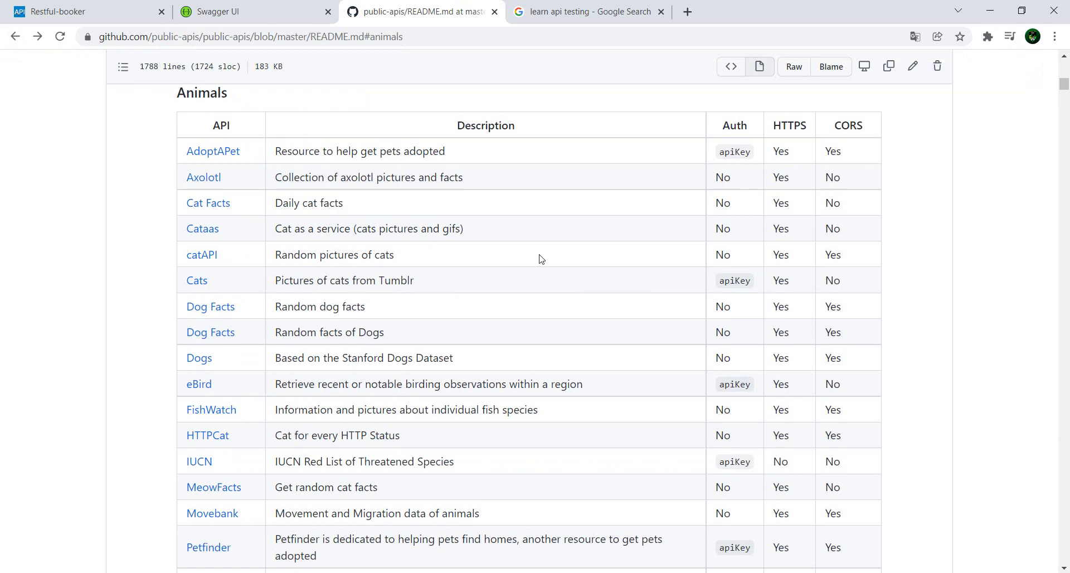
scroll(down, 3)
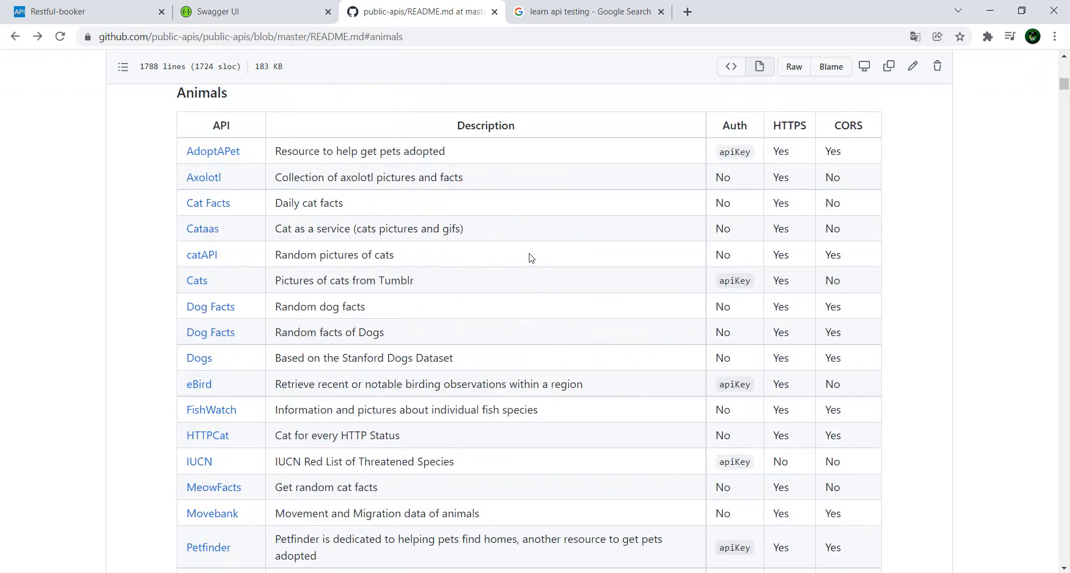
mouse_move(745, 163)
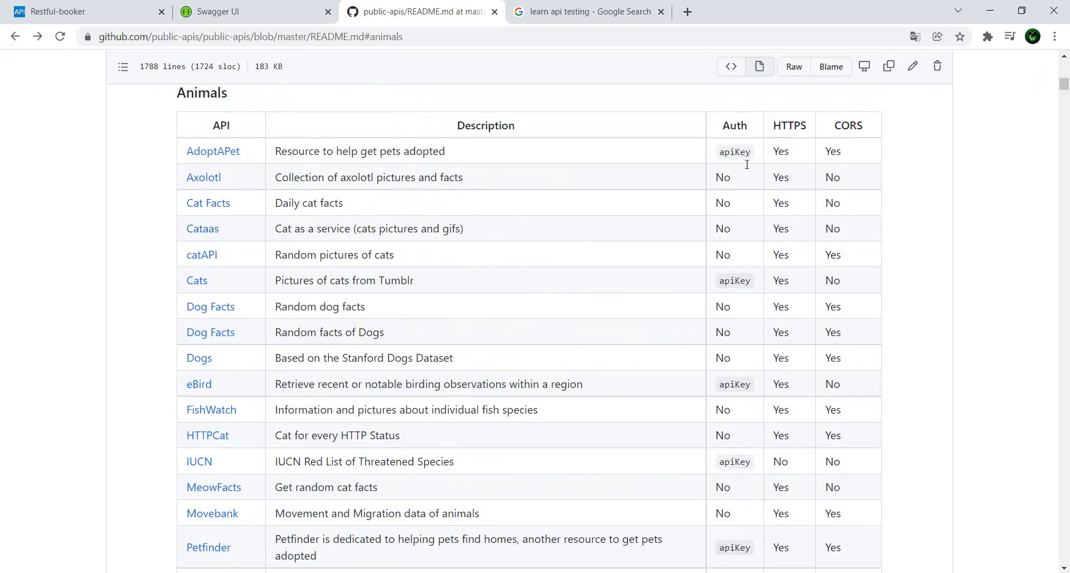
double_click(723, 177)
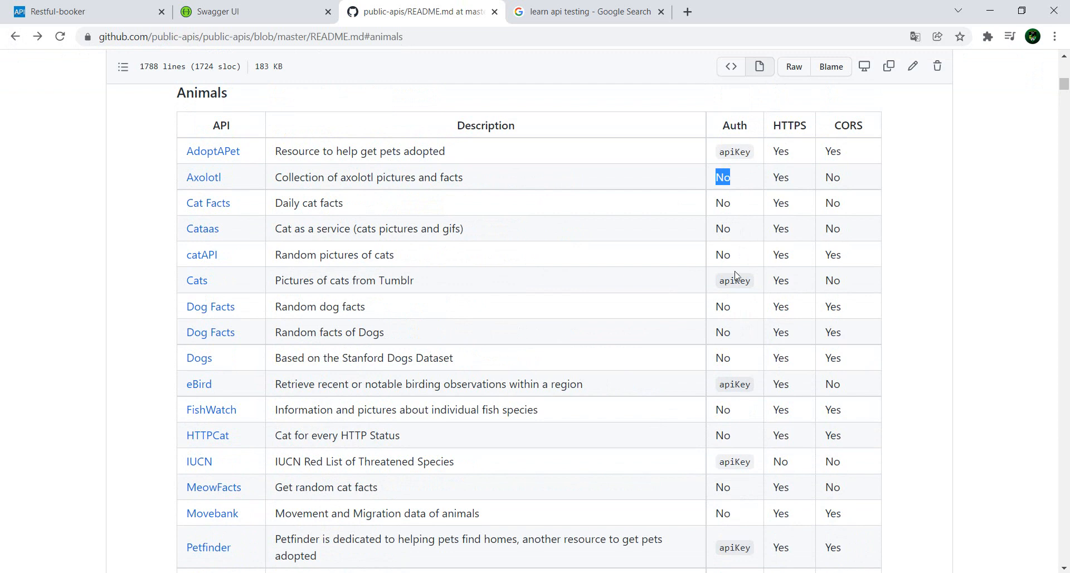
mouse_move(699, 296)
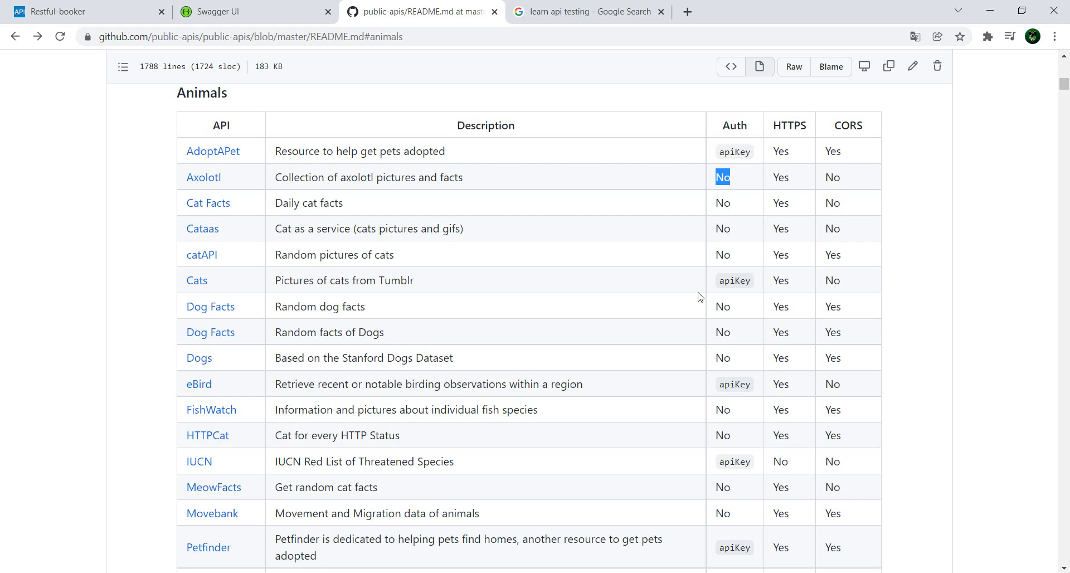
mouse_move(622, 308)
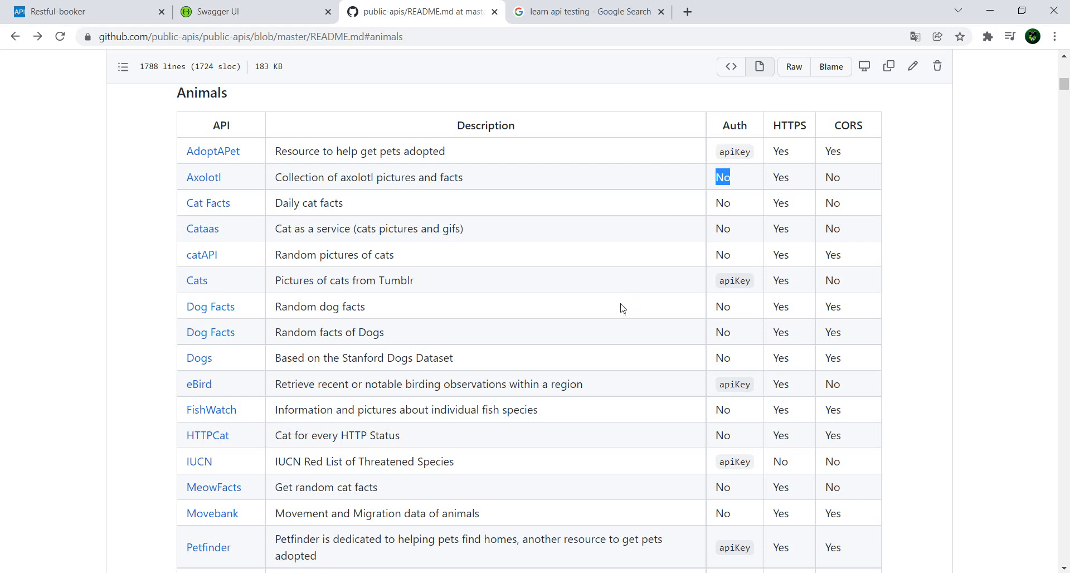
mouse_move(608, 294)
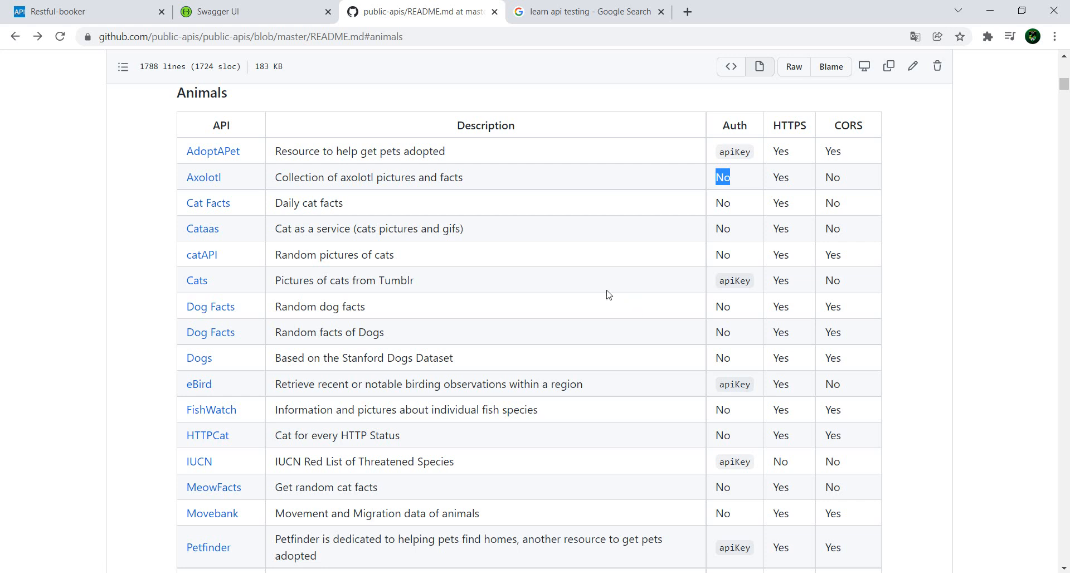